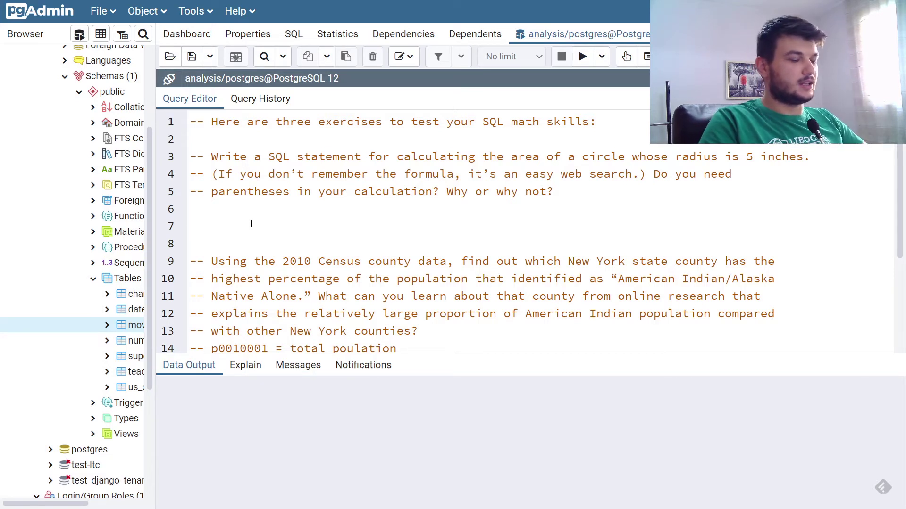
Step: Run select pi(); to see PostgreSQL's built-in value of pi, 3.14159…
type("select pi")
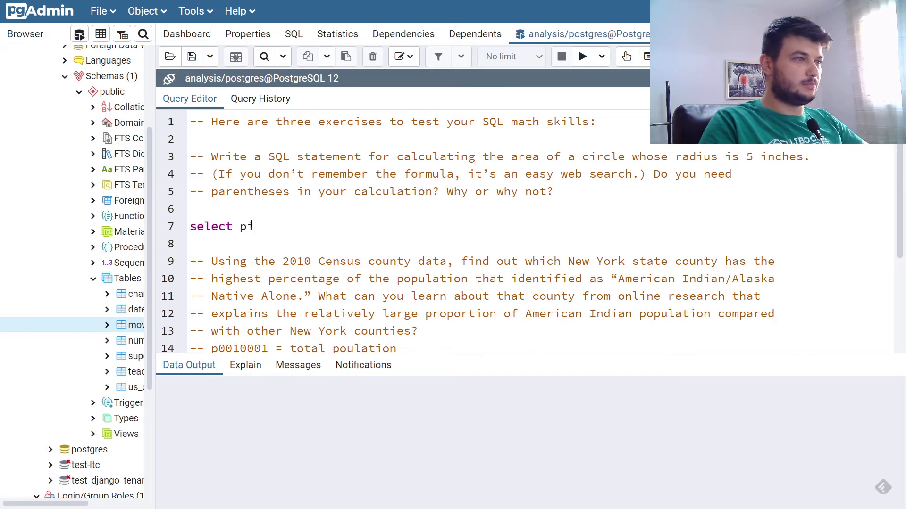
type("()")
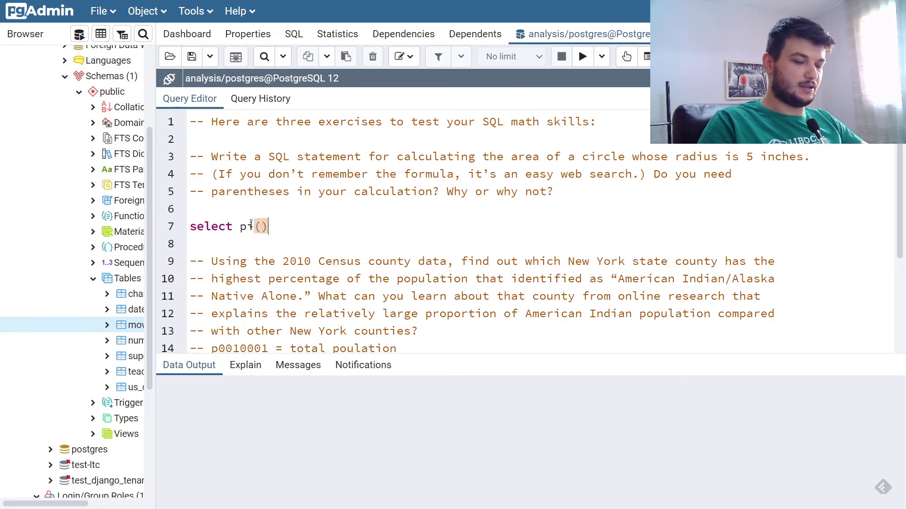
type(";")
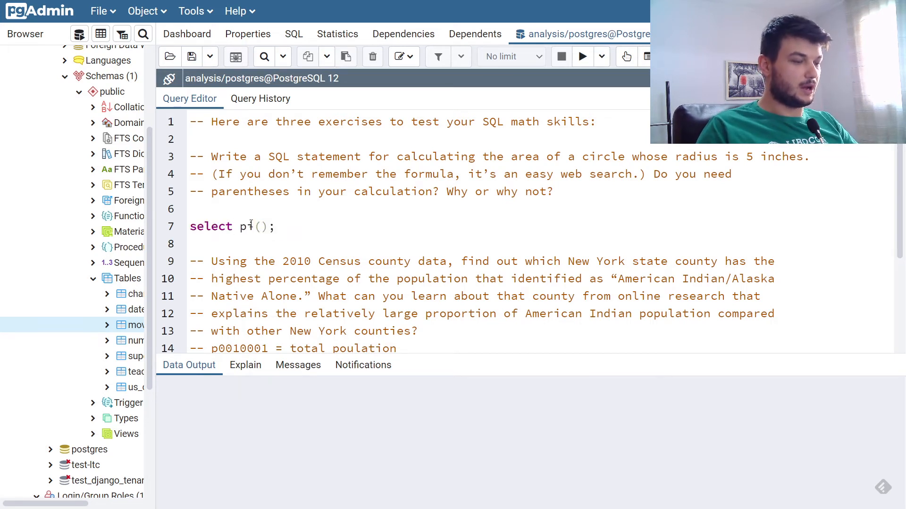
left_click(582, 56)
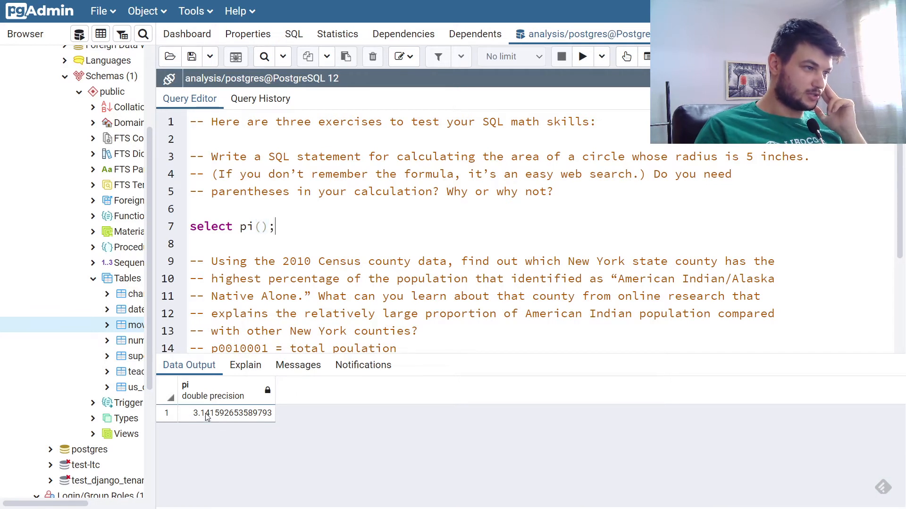
mouse_move(220, 422)
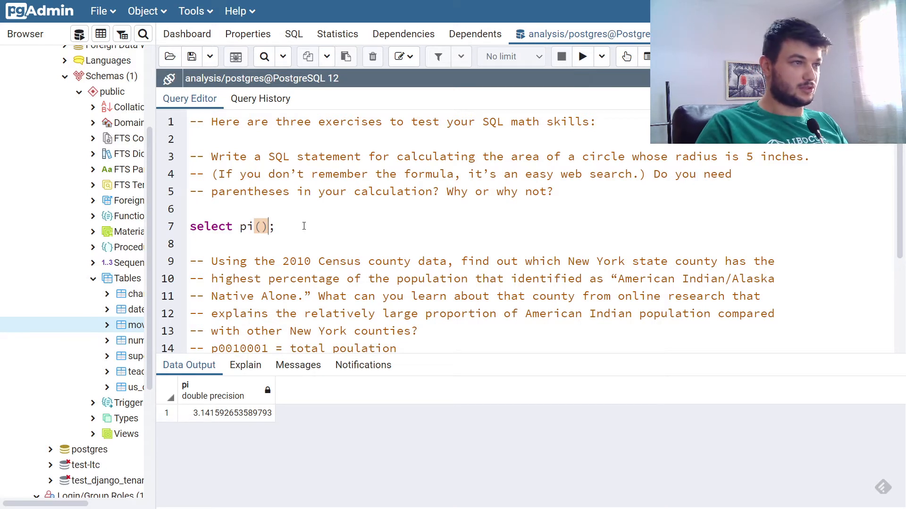
Step: Extend the query to the circle-area expression pi() * 5 ^ 2
type("*")
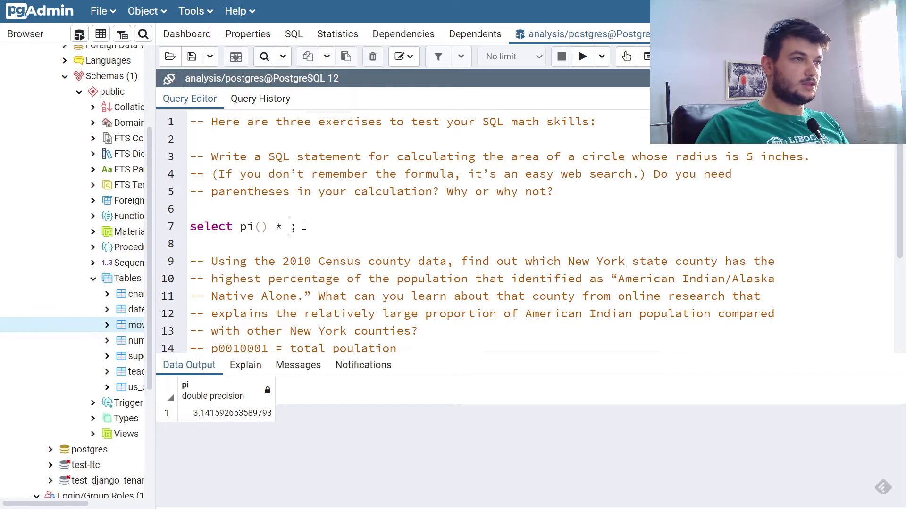
type("5")
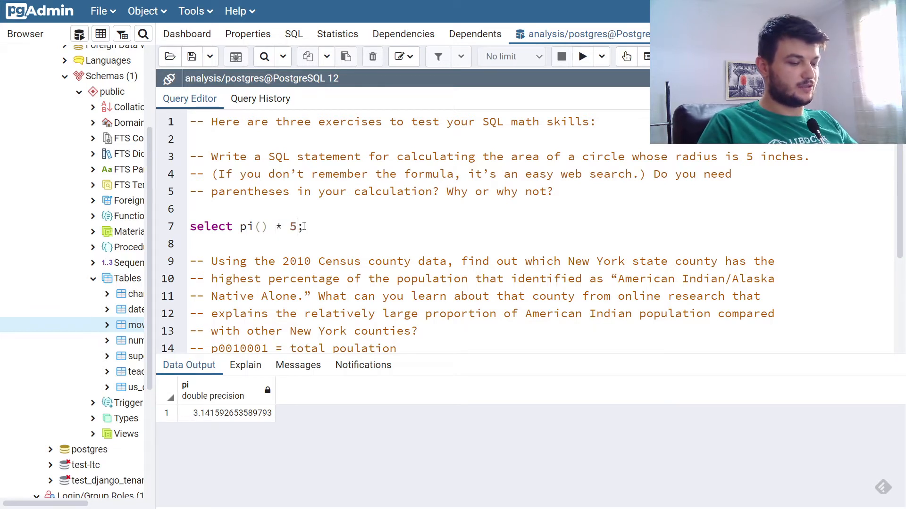
type("^")
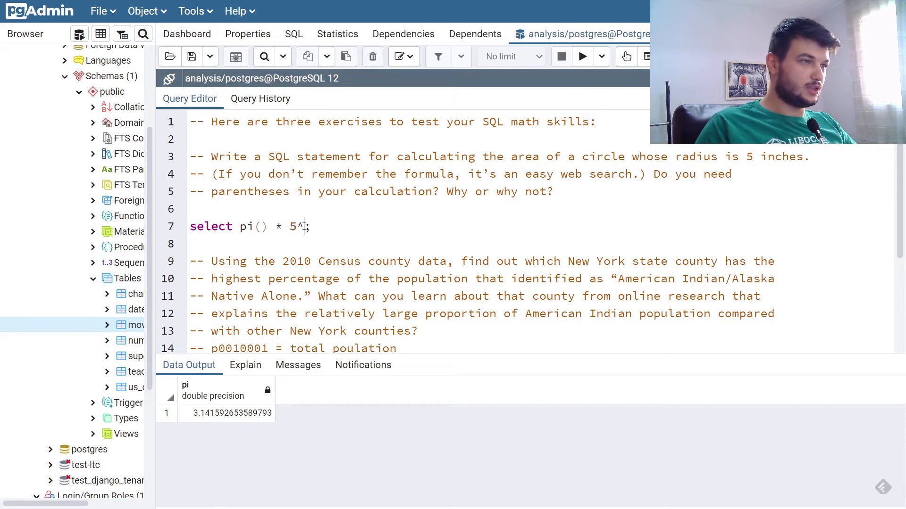
type("2")
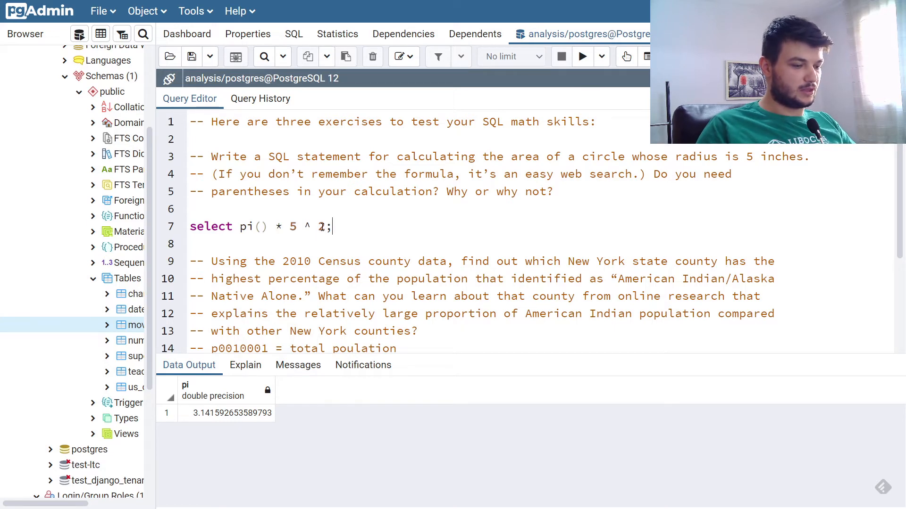
Step: Run pi() * 5 ^ 2 to get the radius-5 circle area, about 78.54
left_click(582, 56)
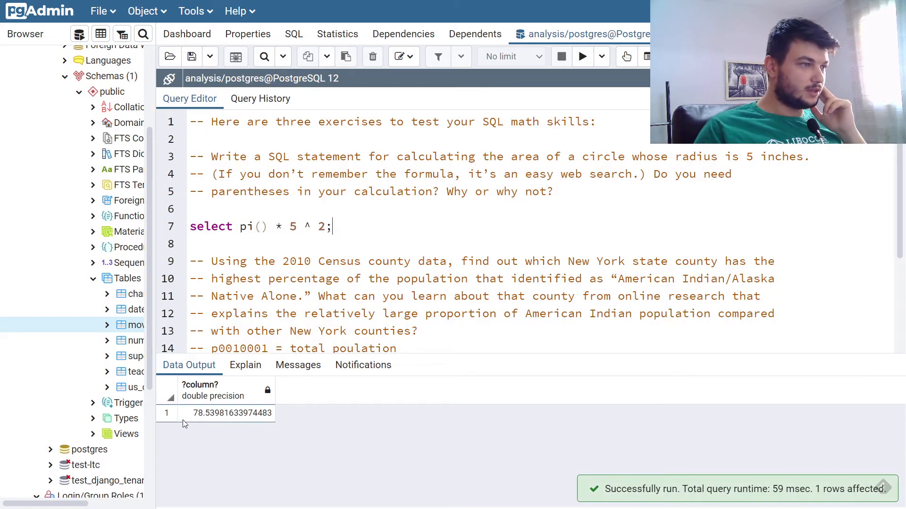
mouse_move(190, 415)
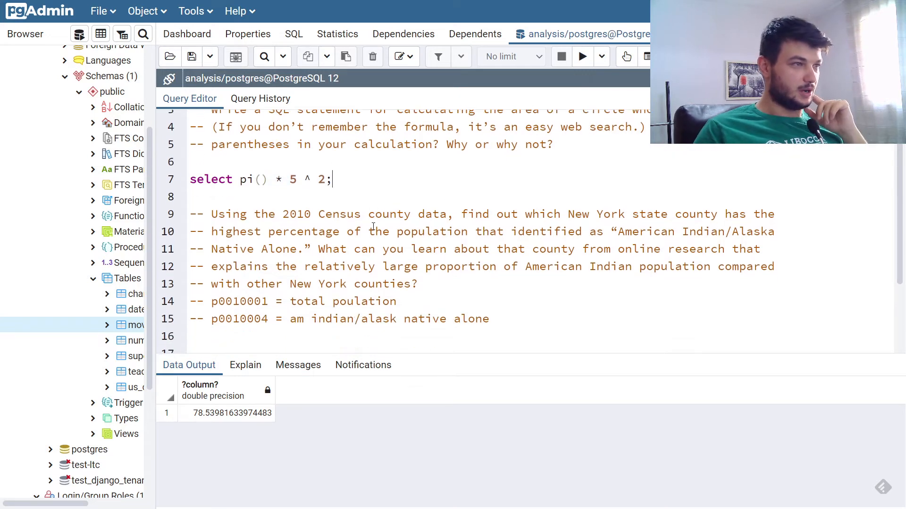
Step: Note that p0010004 is the am indian/alask native alone column and start a blank query line below the census notes
scroll("down", 3)
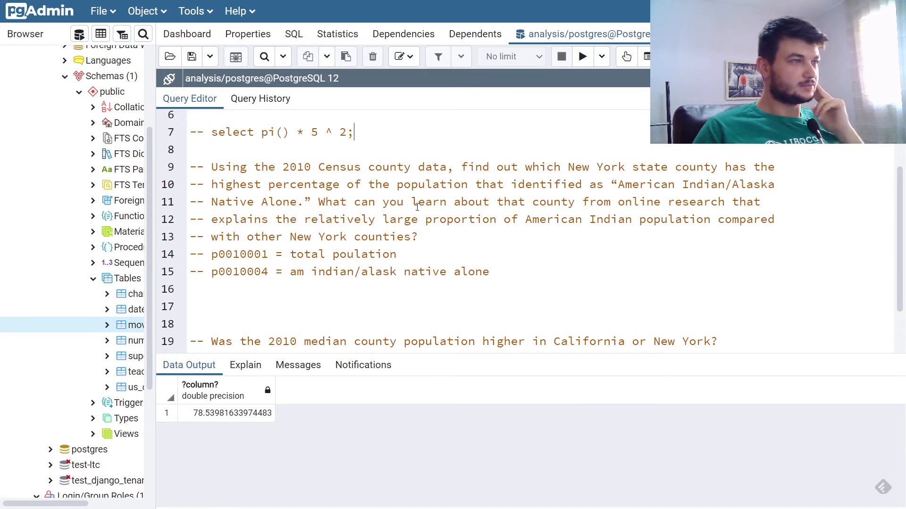
scroll("down", 3)
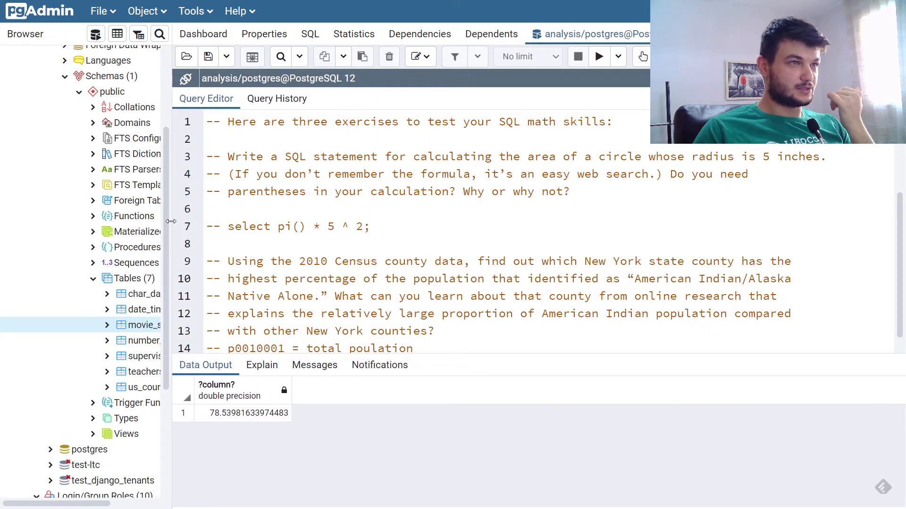
type("-- p0010004 = am indian/alask native alone")
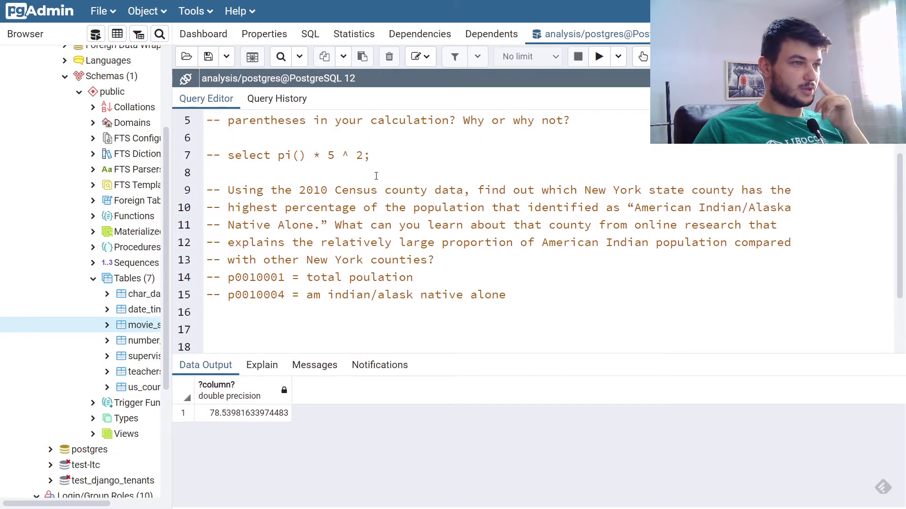
scroll("down", 3)
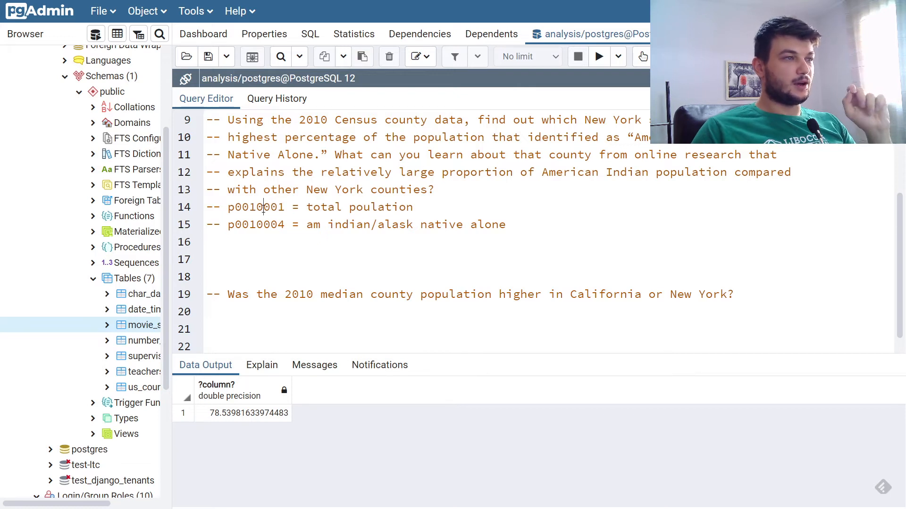
double_click(255, 207)
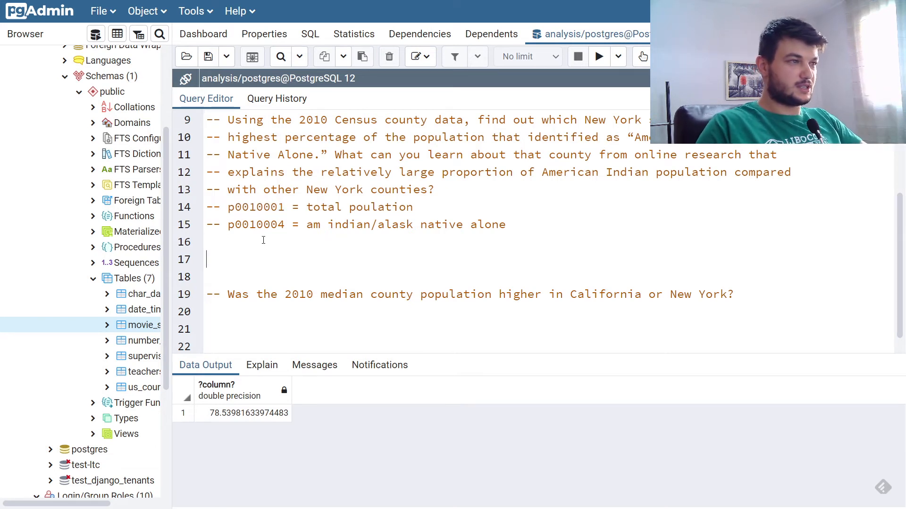
Step: Write select * from us_counties_2010 under the New York exercise comments
type("select")
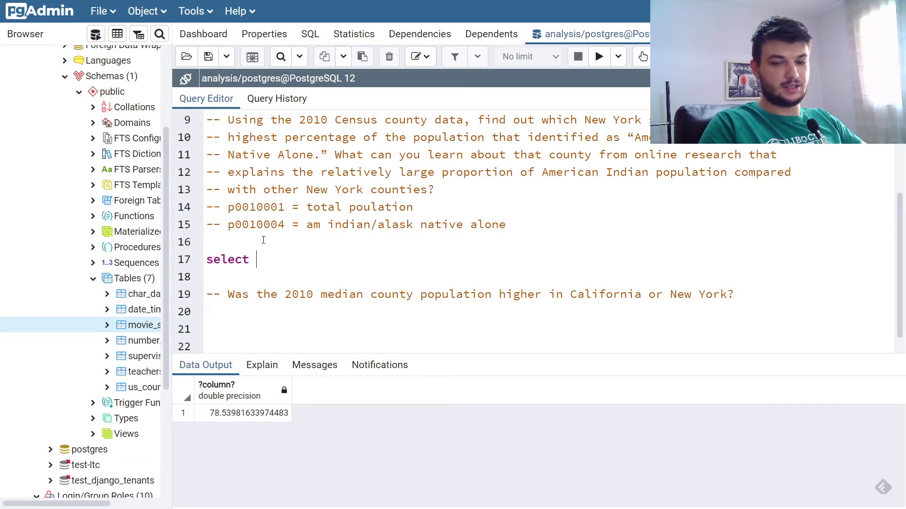
type("* from")
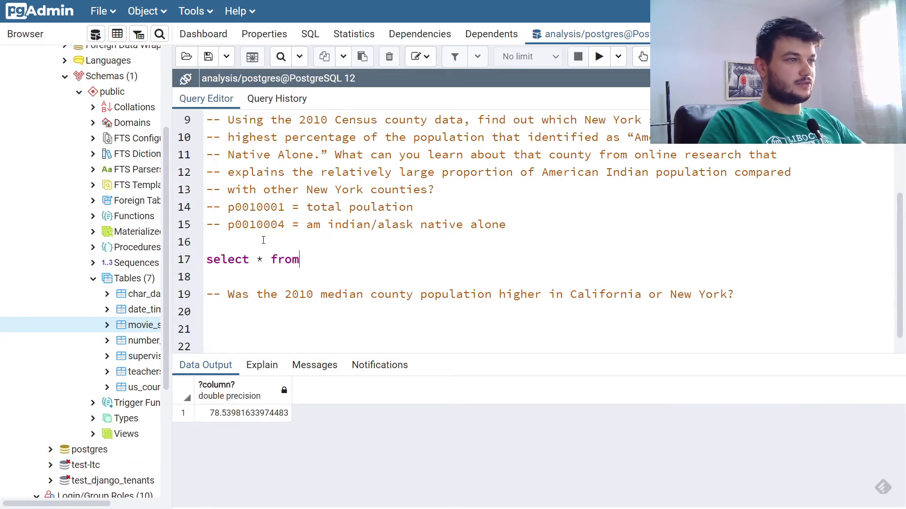
type("us_")
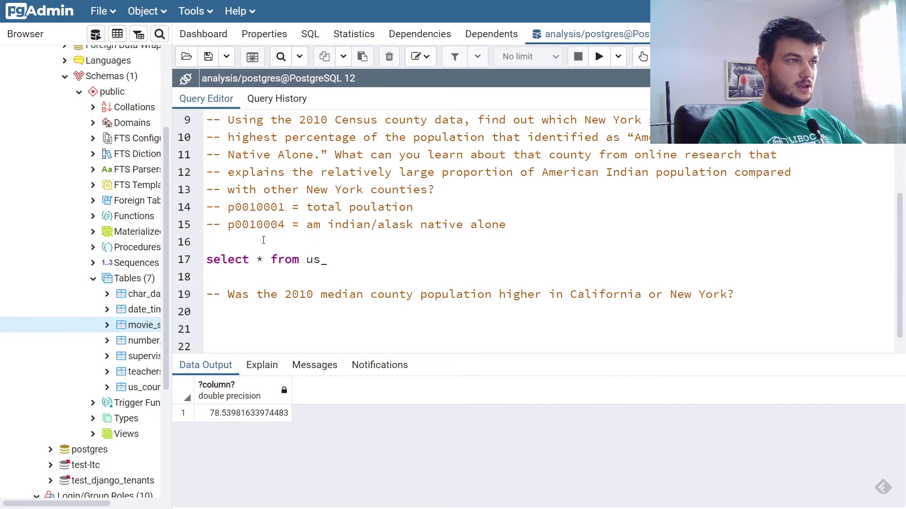
type("countie")
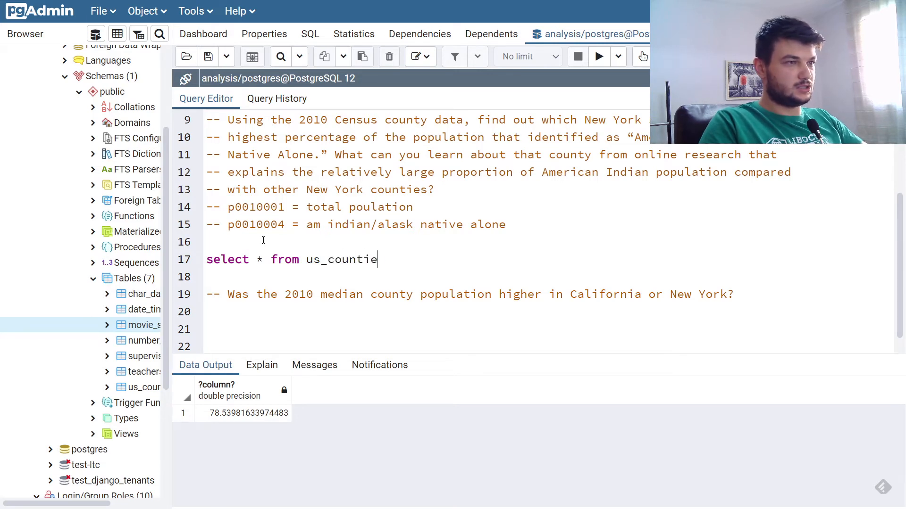
type("s_2010;")
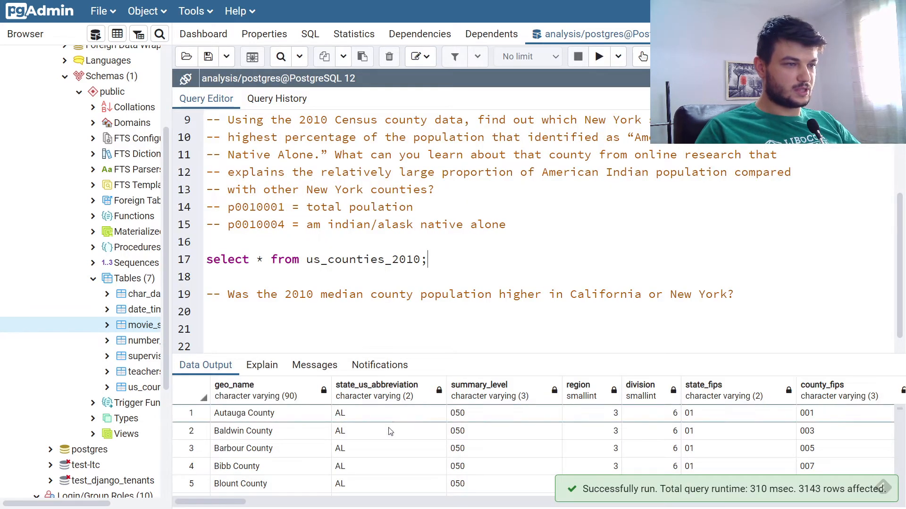
scroll("right", 3)
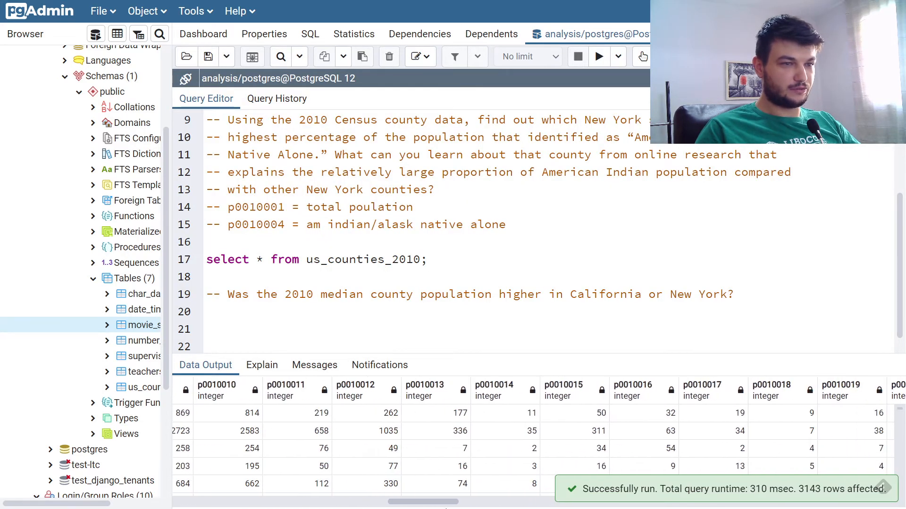
scroll("right", 3)
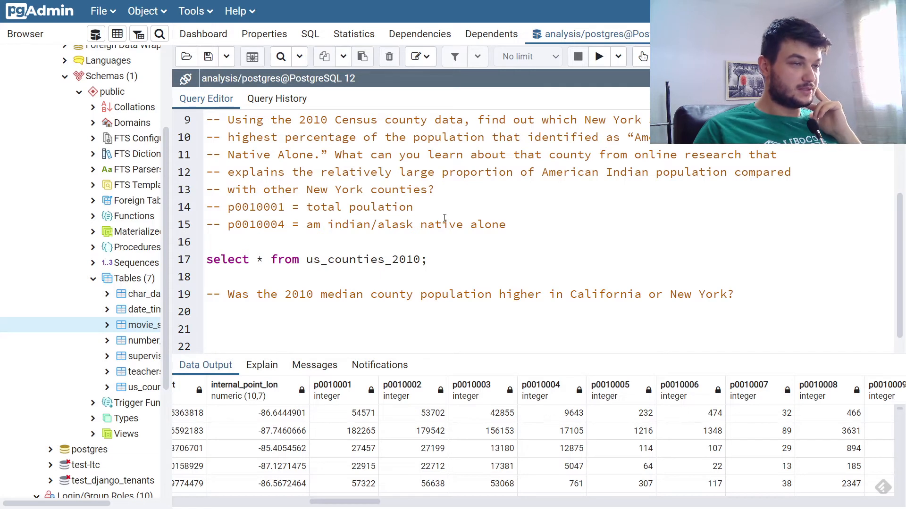
Step: Correct the column note to read alaska and pick out the p0010004 column code
left_click_drag(306, 206, 413, 206)
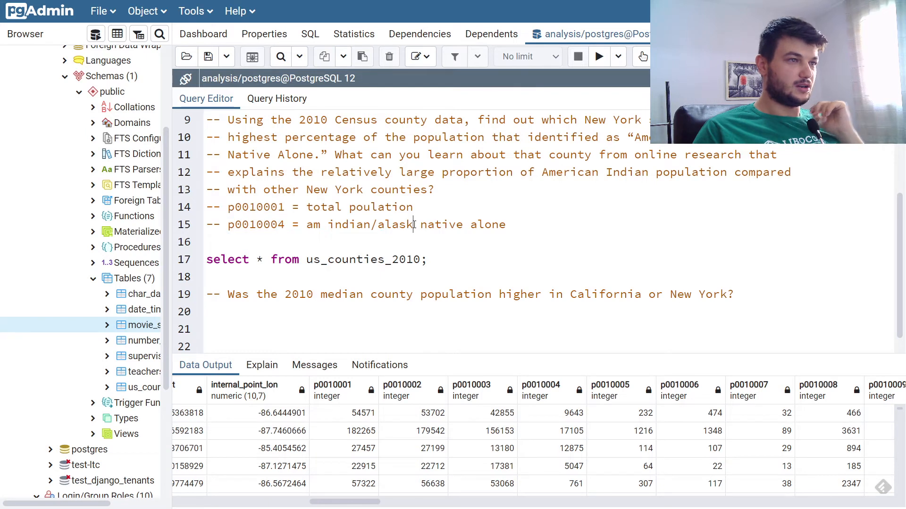
type("a")
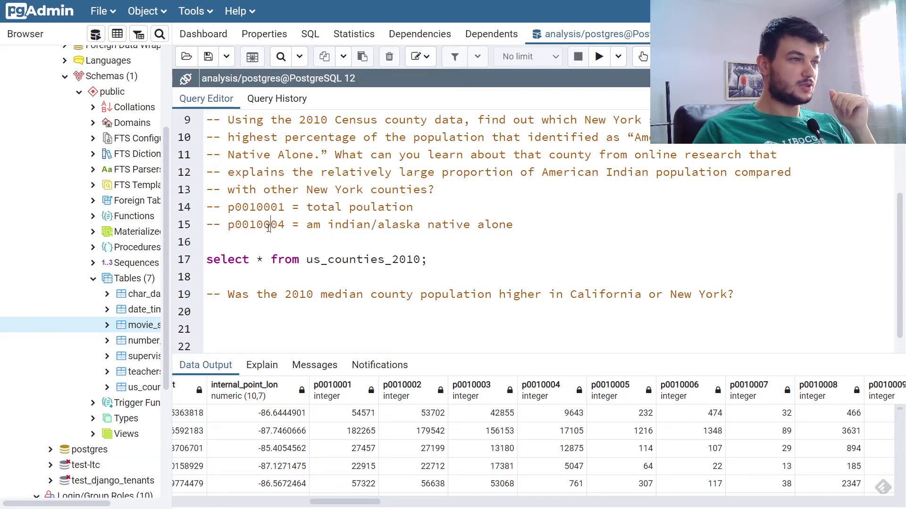
double_click(256, 224)
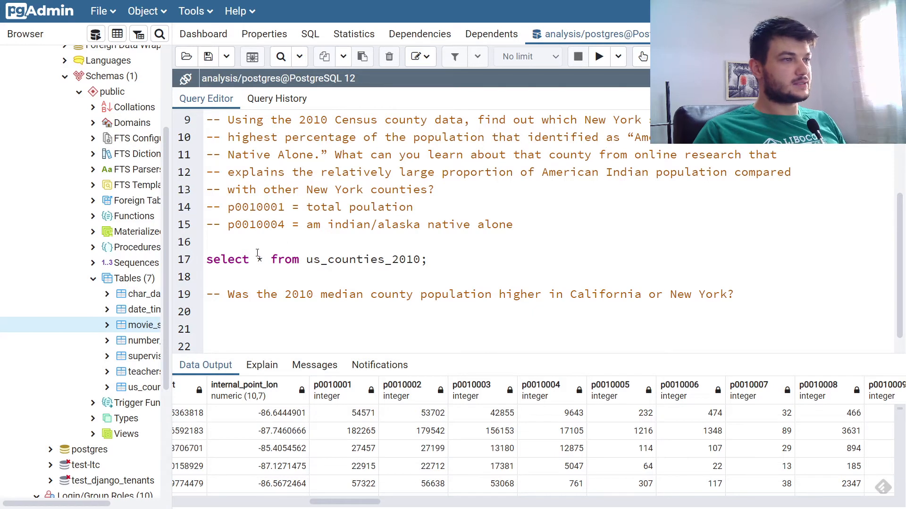
Step: Rewrite the column list as geo_name followed by a p0010001 / p0010004 ratio
left_click(266, 259)
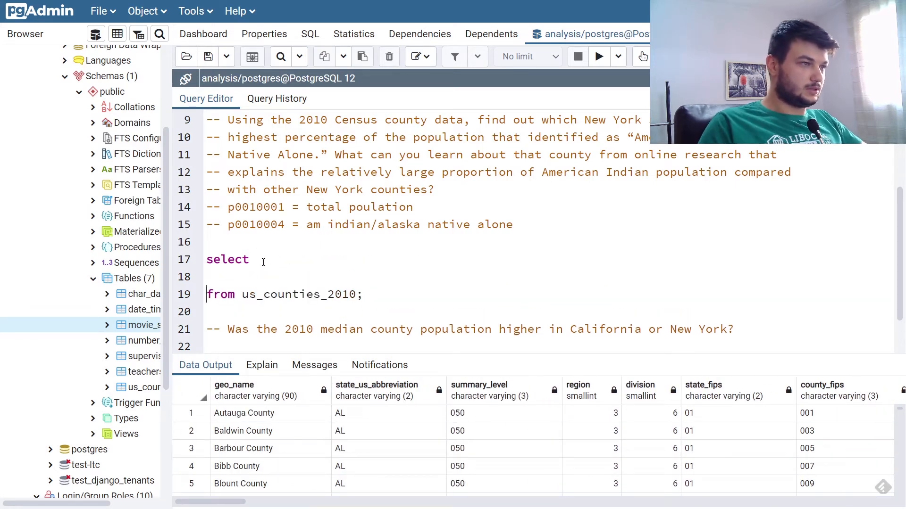
type("ge")
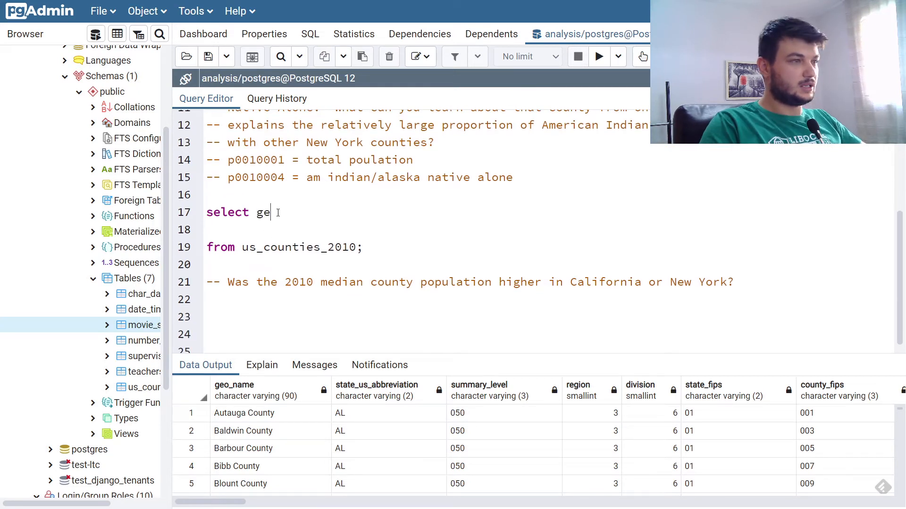
type("o_name")
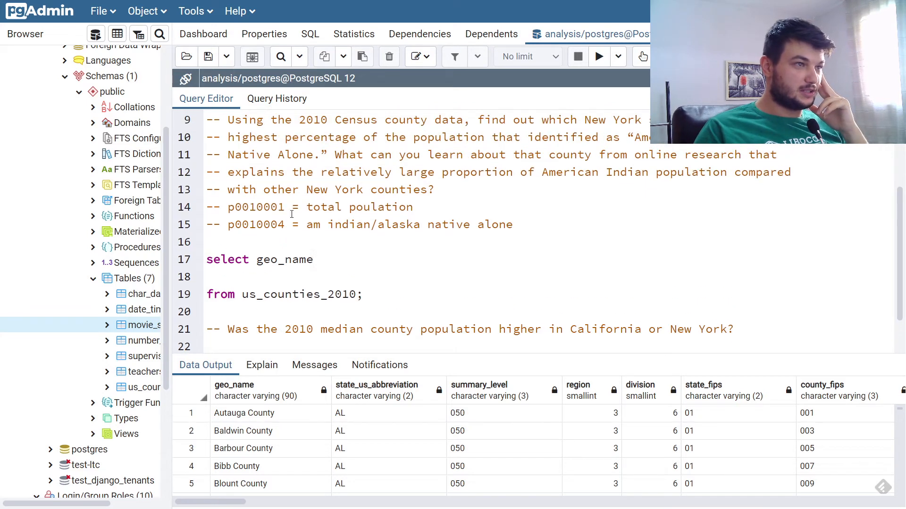
mouse_move(336, 246)
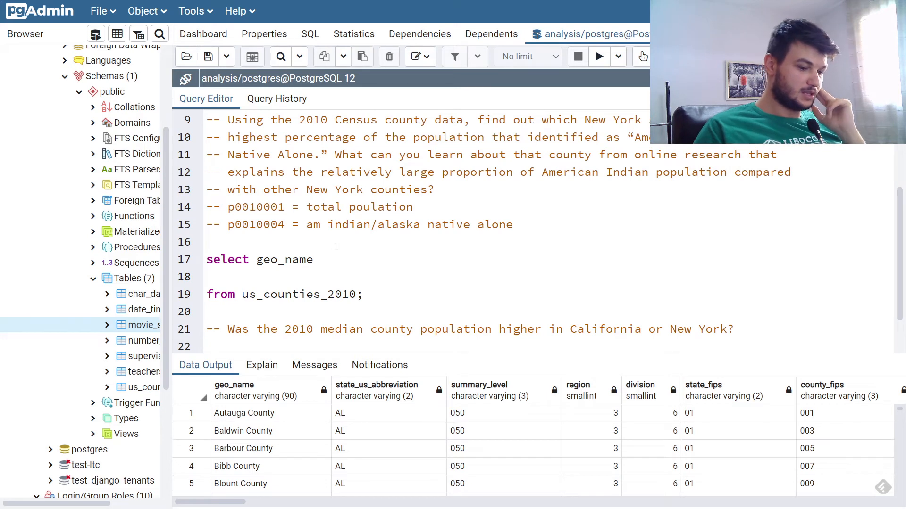
type(",")
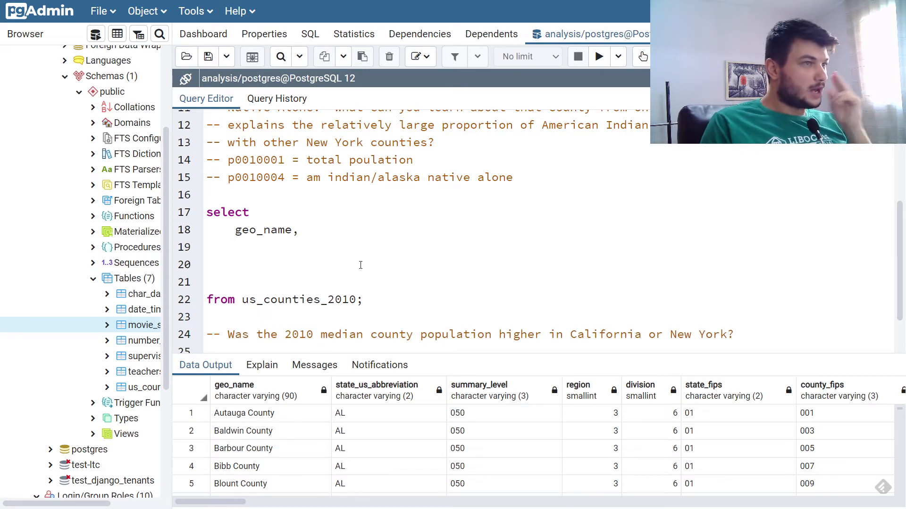
mouse_move(364, 250)
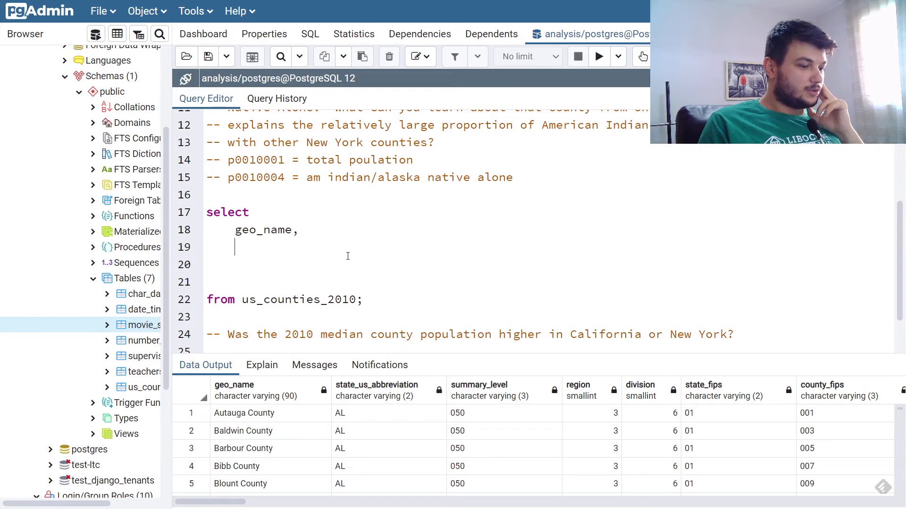
double_click(255, 160)
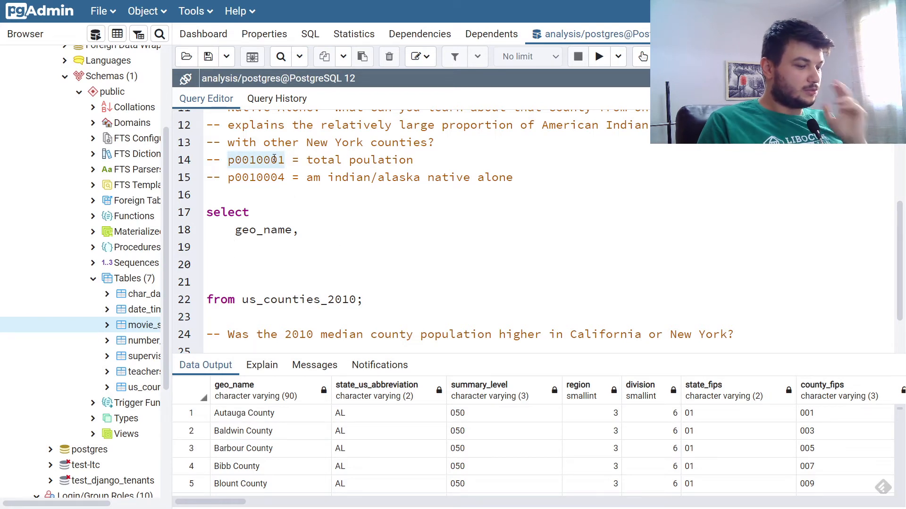
type("p0010001")
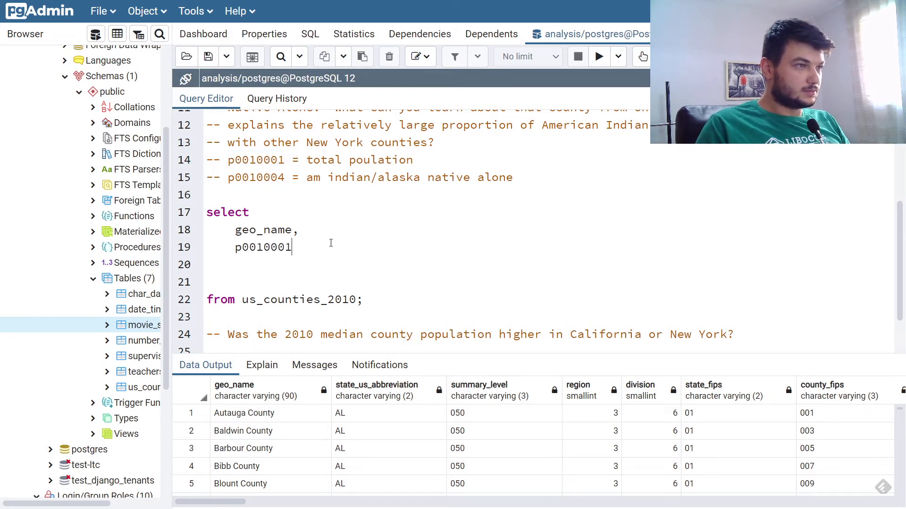
type("/")
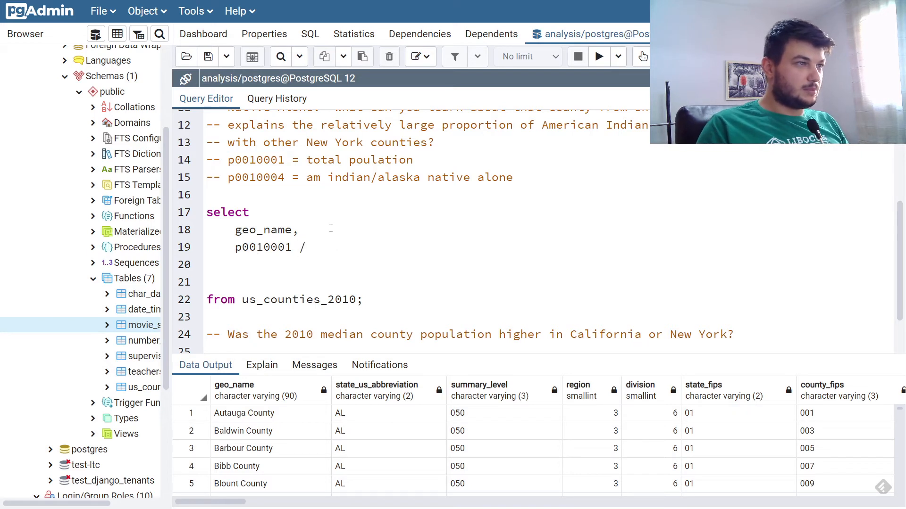
double_click(255, 178)
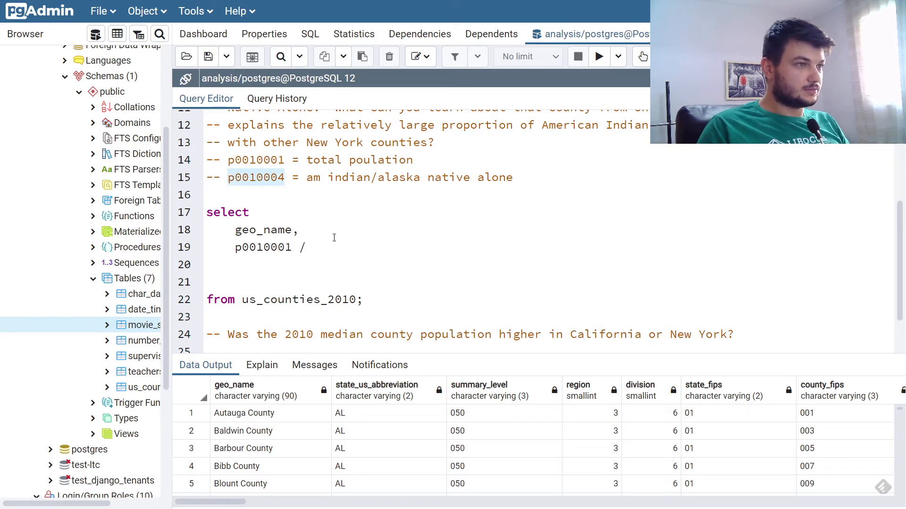
type("p0010004")
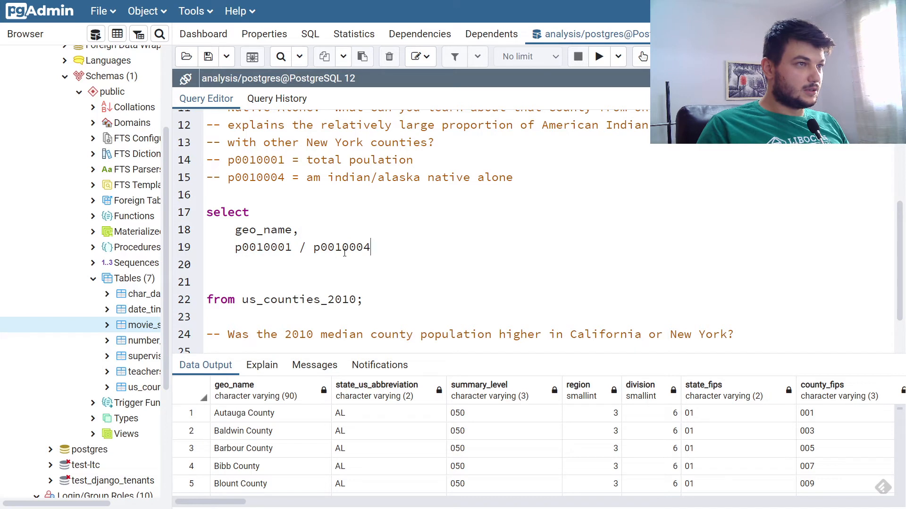
Step: Swap the ratio so p0010004 is divided by total population p0010001
double_click(341, 247)
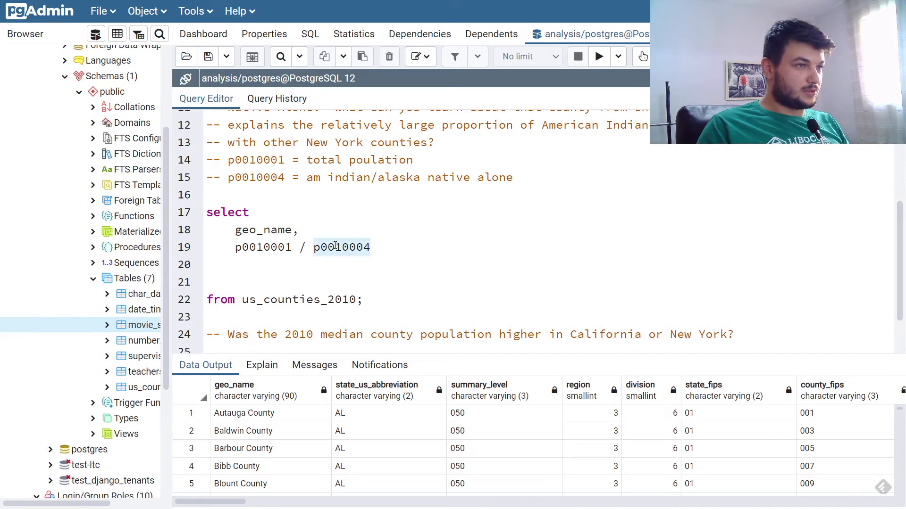
left_click(314, 247)
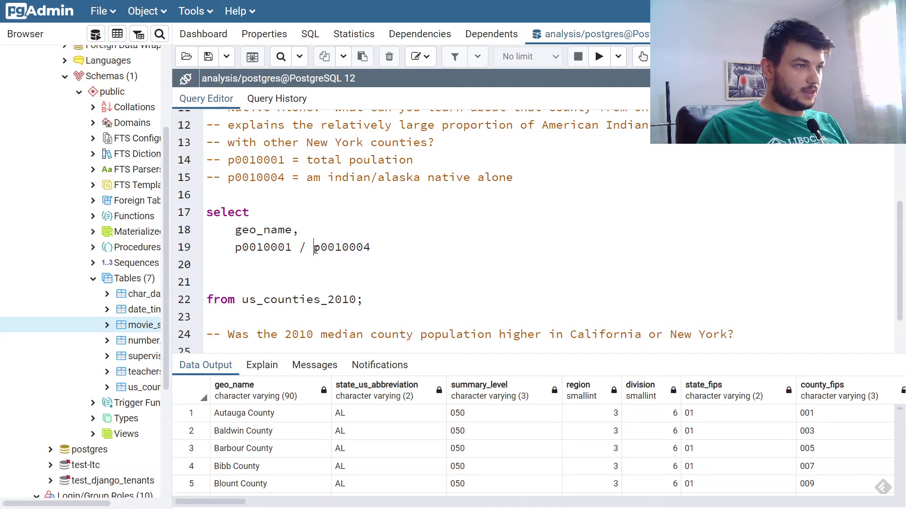
left_click_drag(312, 247, 234, 247)
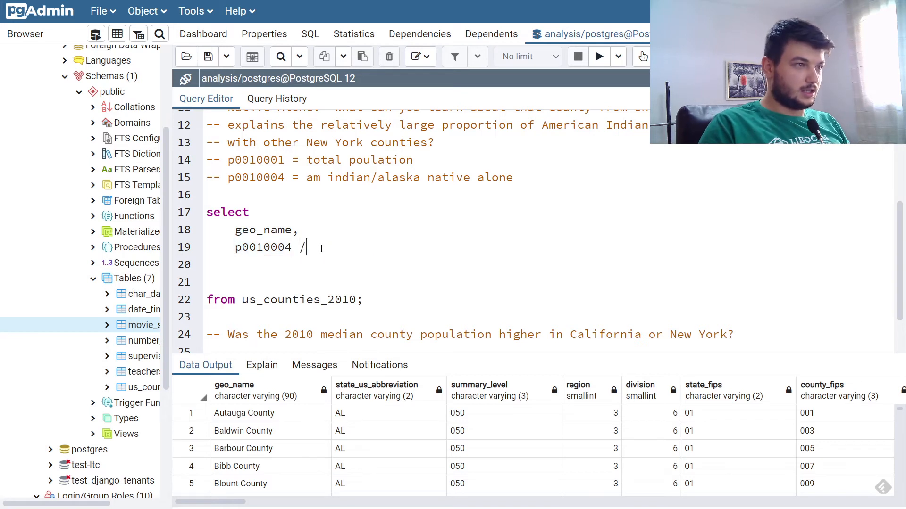
type("p0010001")
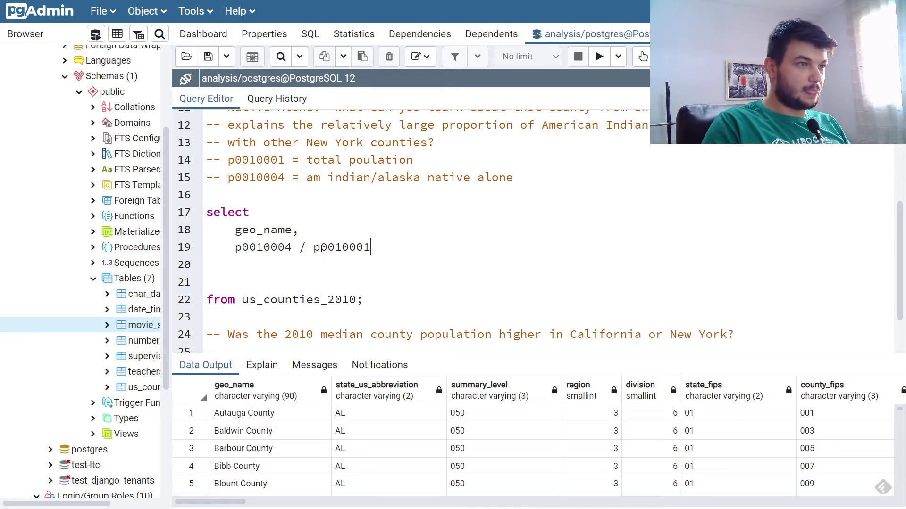
double_click(262, 247)
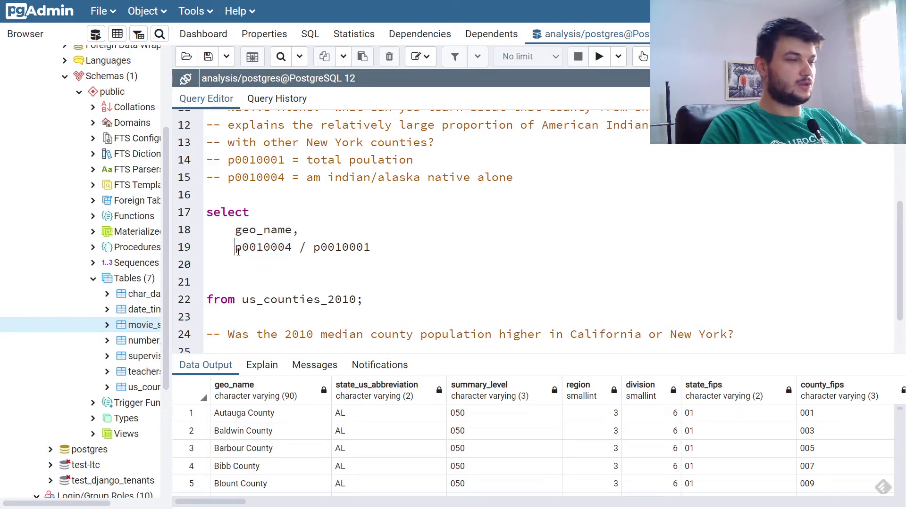
Step: Wrap the numerator as cast(p0010004 as numeric(8,1)) and multiply the ratio by 100
type("cast(")
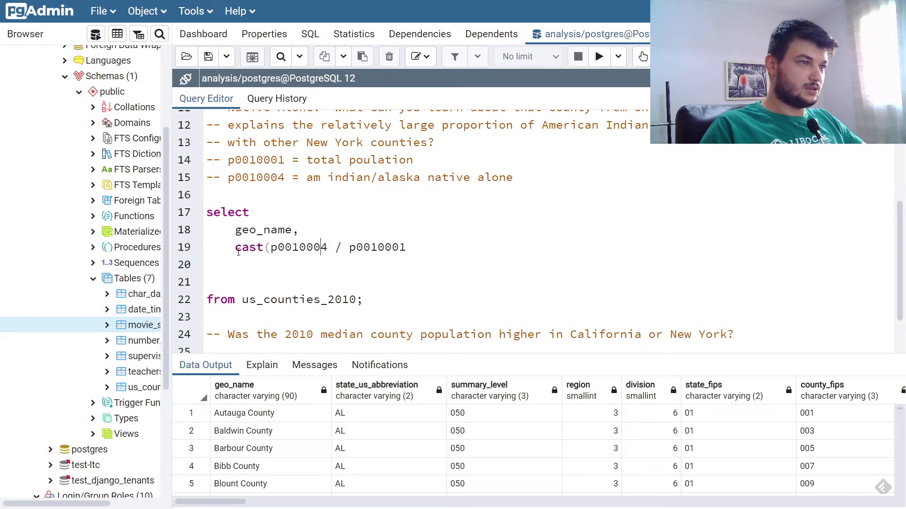
type("as")
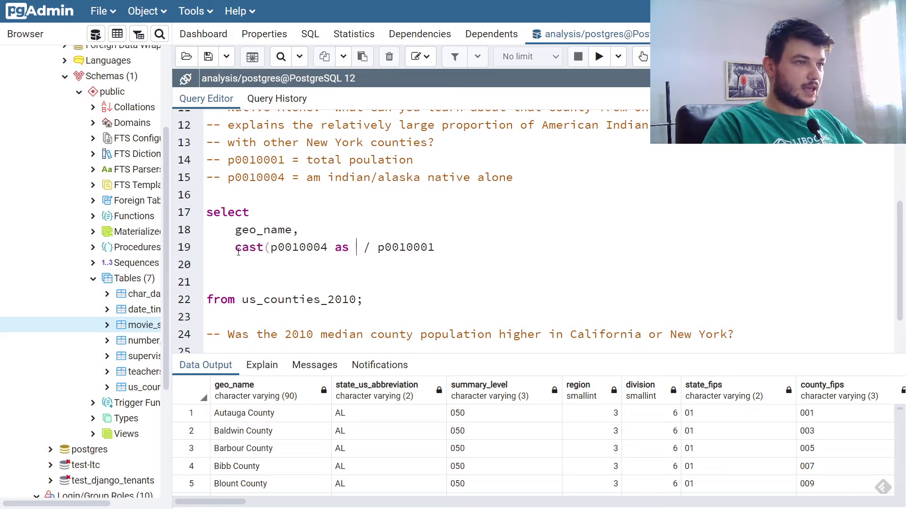
type("numeric")
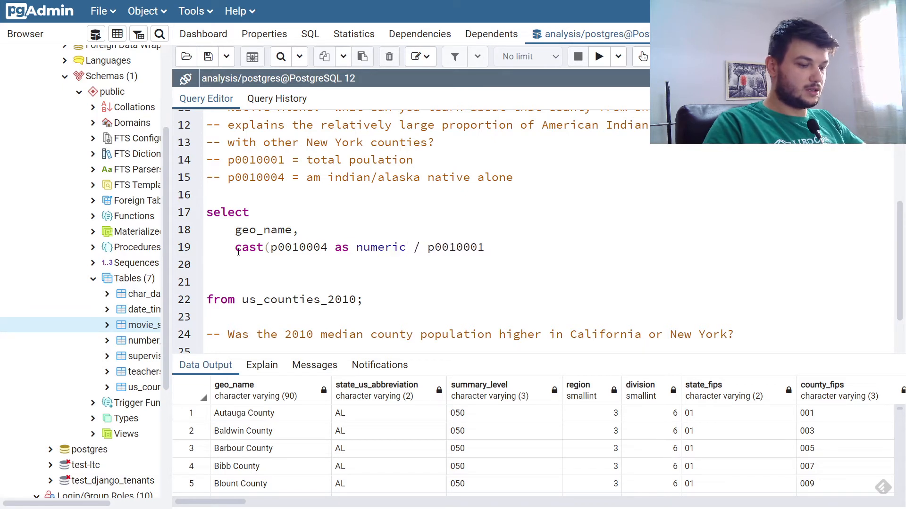
type("(8)")
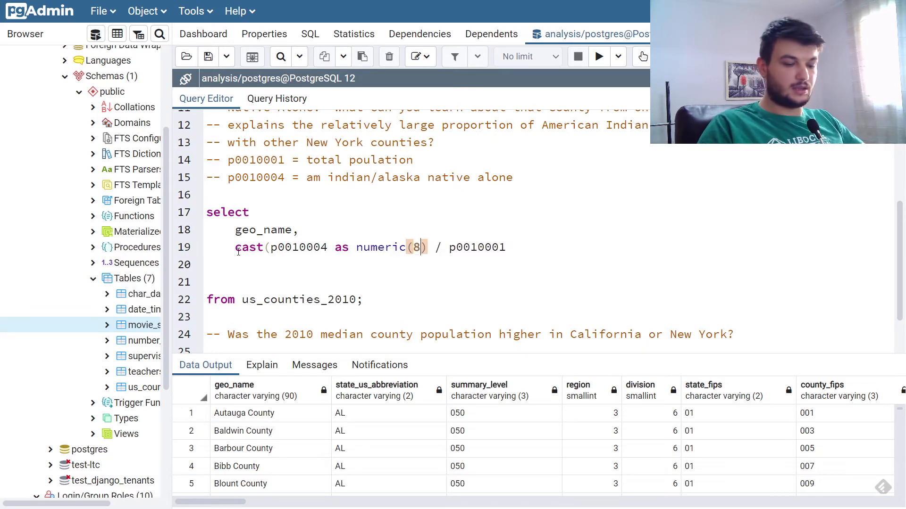
type(",1")
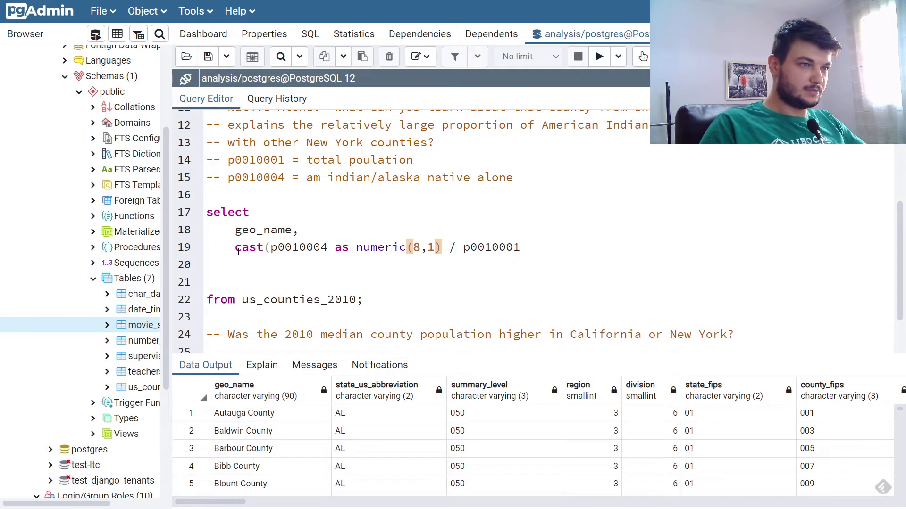
type(")")
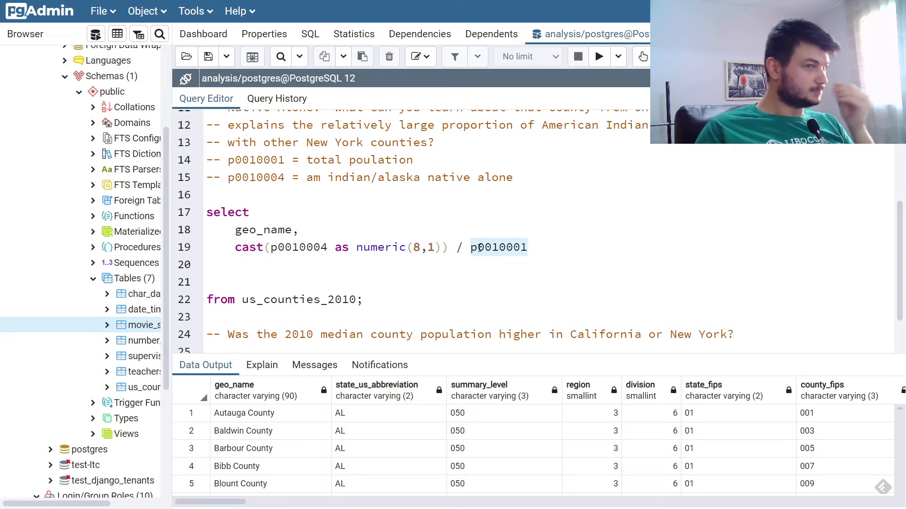
type(")")
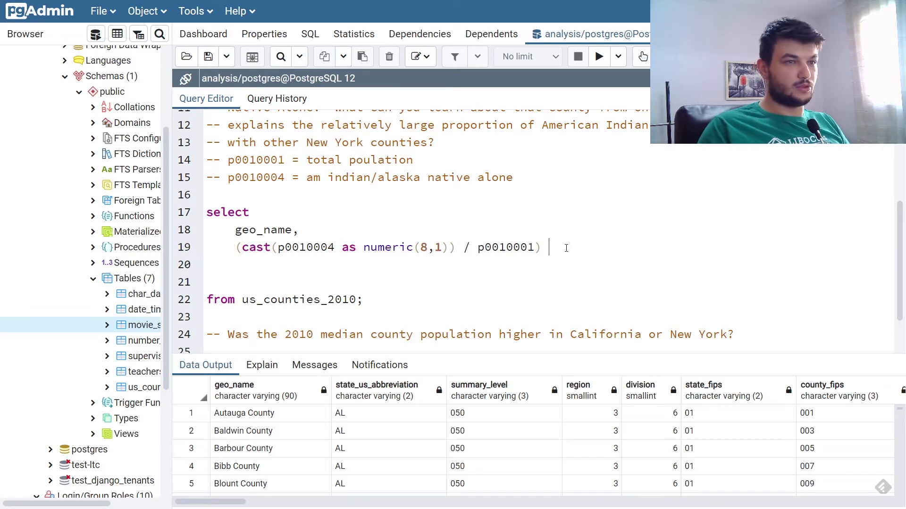
type("* 100")
left_click(411, 265)
type("as")
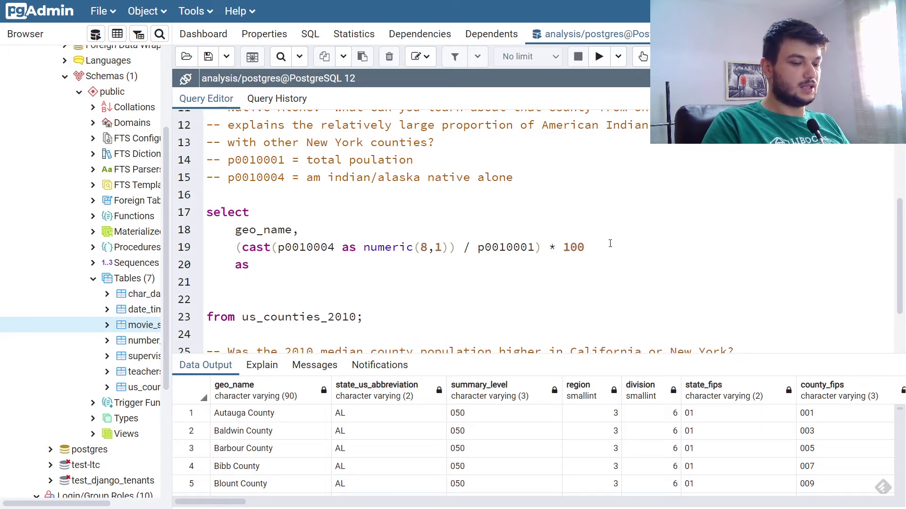
Step: Alias the percentage as 'am_indian_alaska_native_only_pct' and pull from us_counties_2010 up beneath it
type("''")
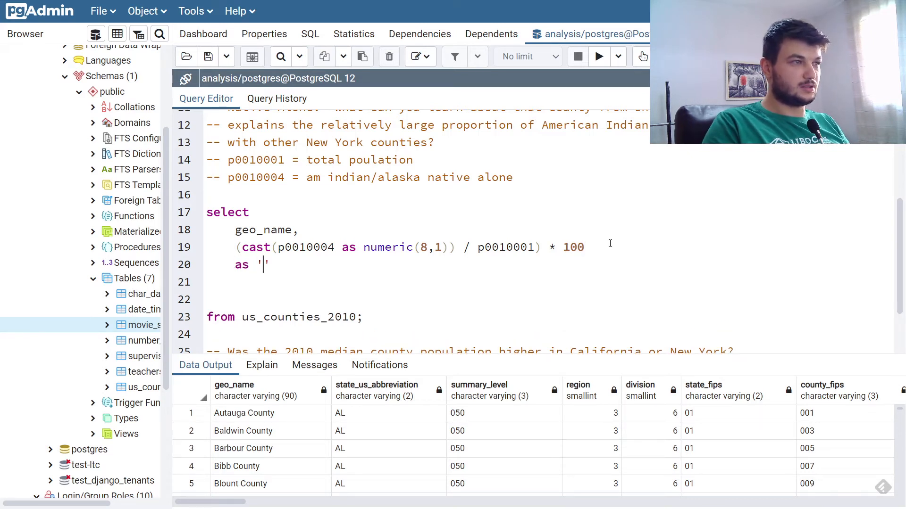
type("am_indi")
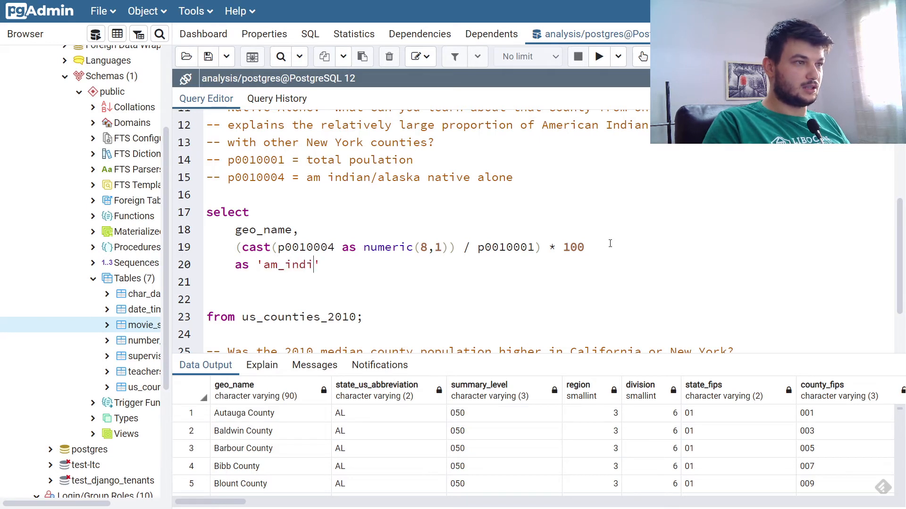
type("an_alask")
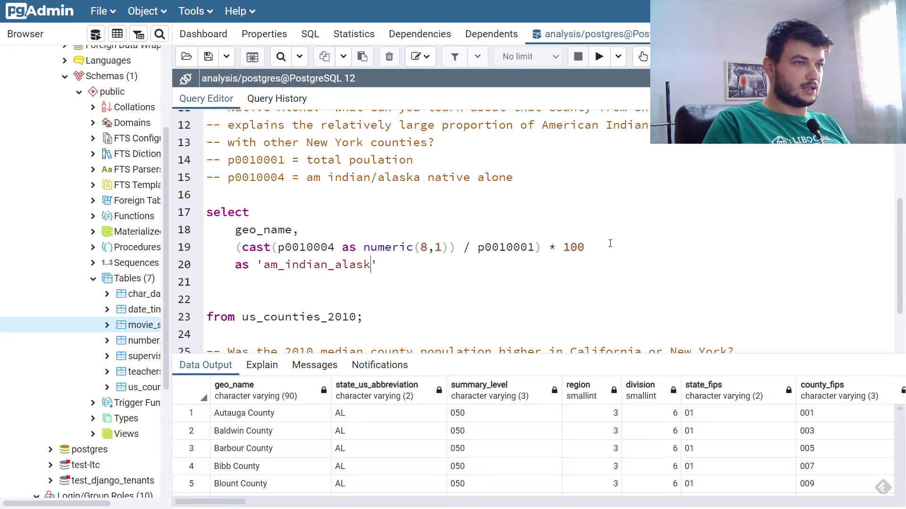
type("a_nat")
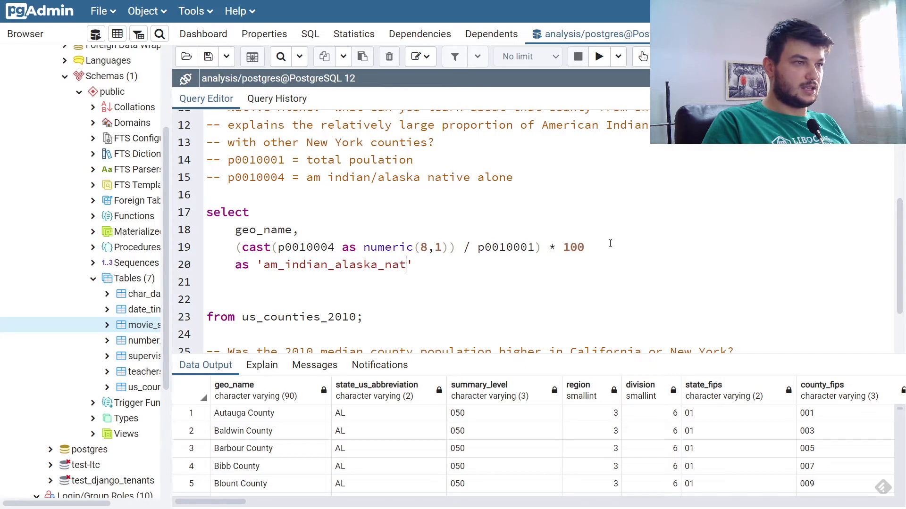
type("ive_only_pct")
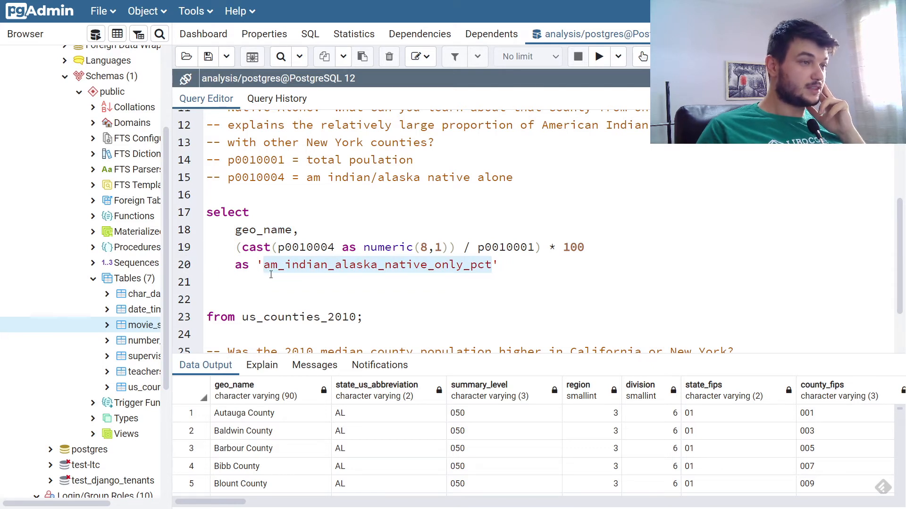
left_click(502, 265)
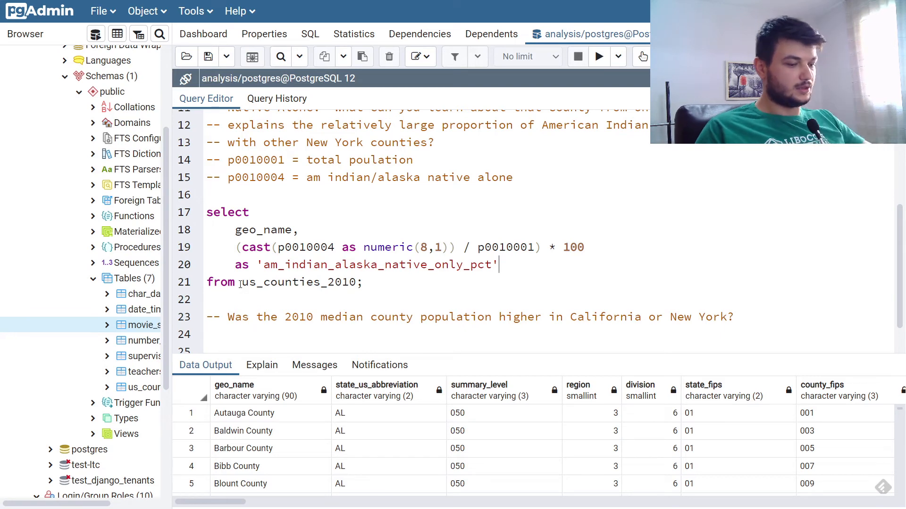
Step: Run the query, then fix the quoted-alias syntax error so each county shows its percentage
left_click(598, 56)
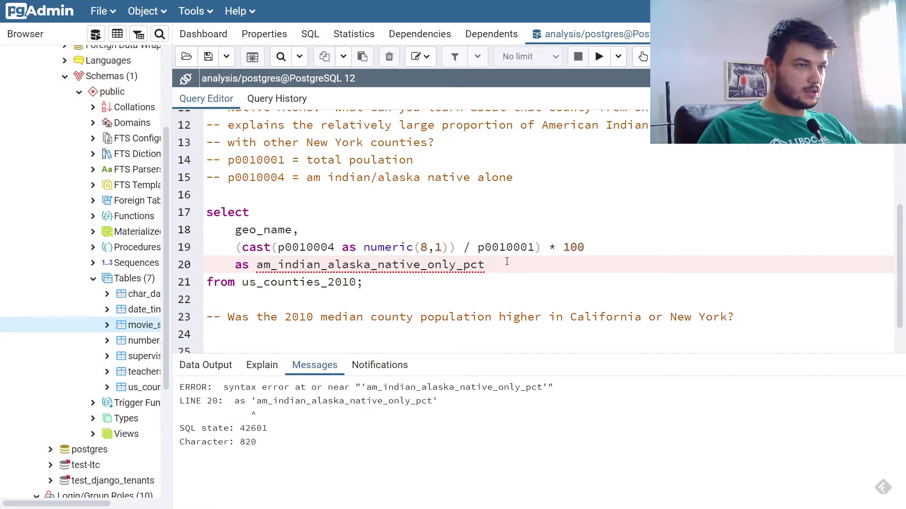
left_click(598, 56)
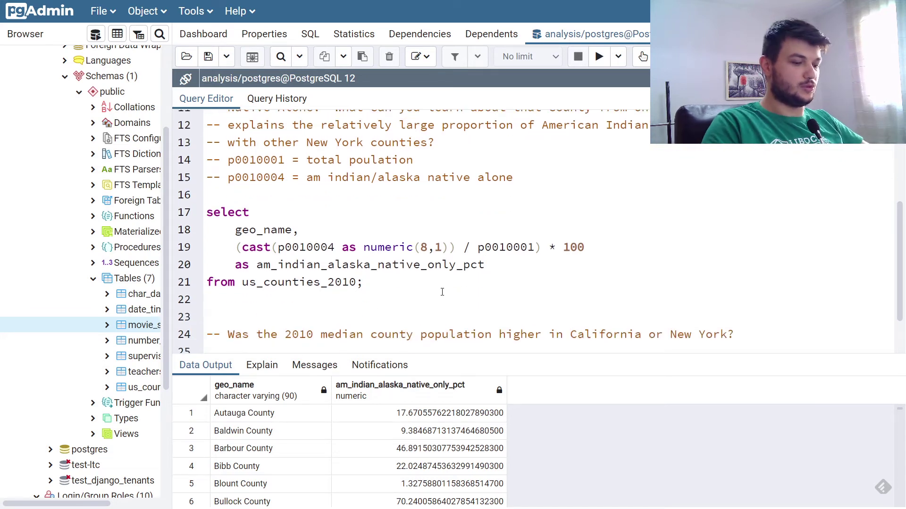
Step: Add a where state_abbreviation = 'NY' filter to the percentage query
type("where s")
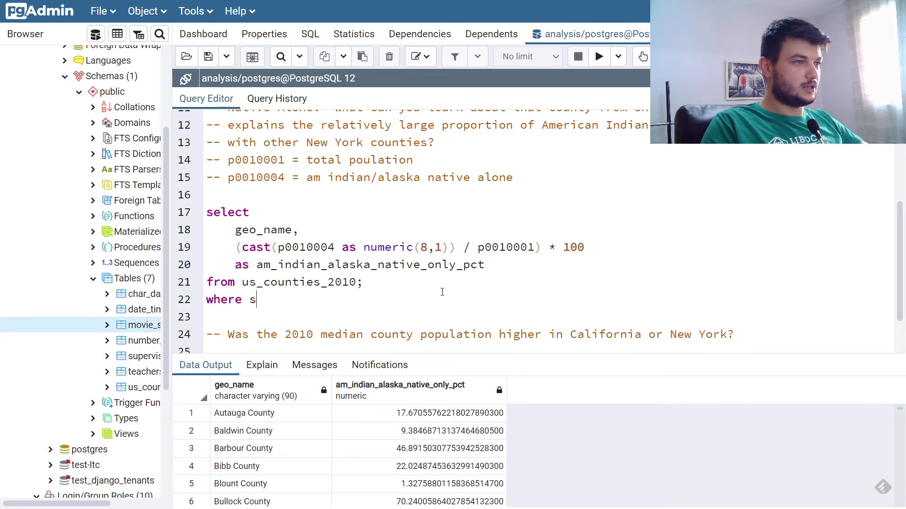
type("tate_abbr")
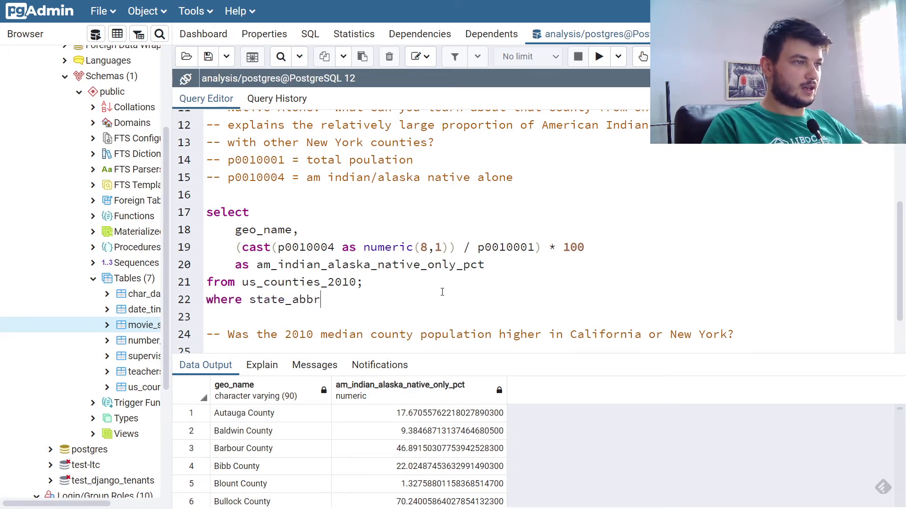
type("eviation")
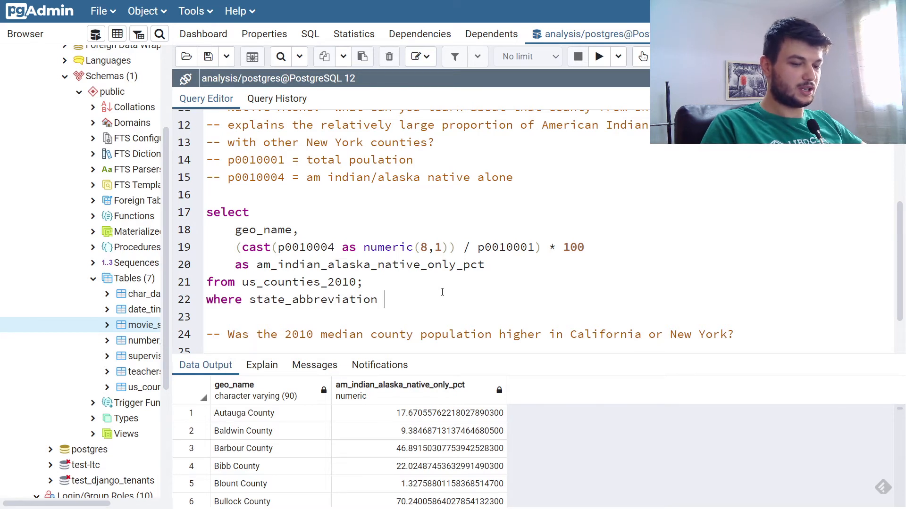
type("= ''")
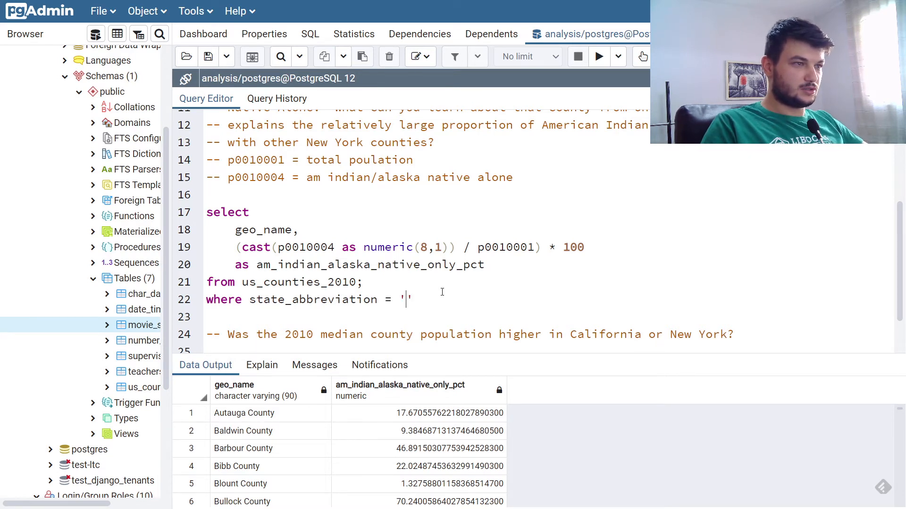
type("N")
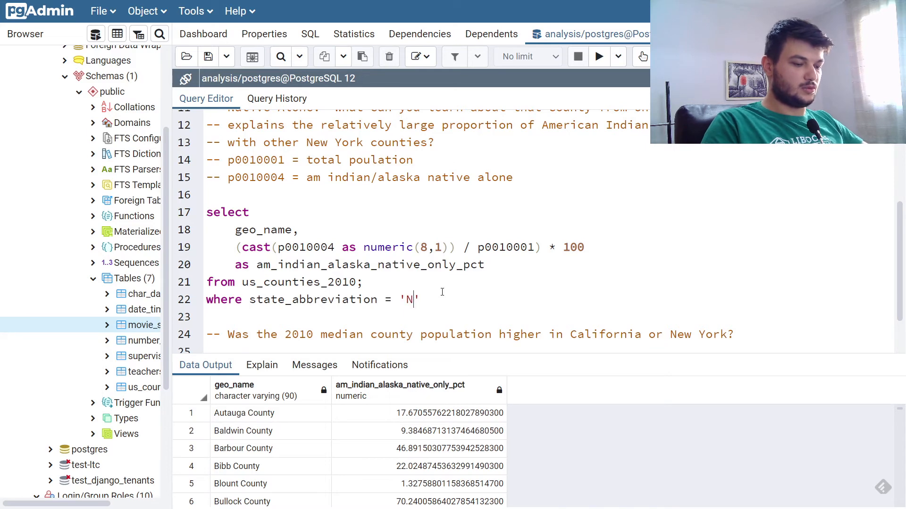
type("Y';")
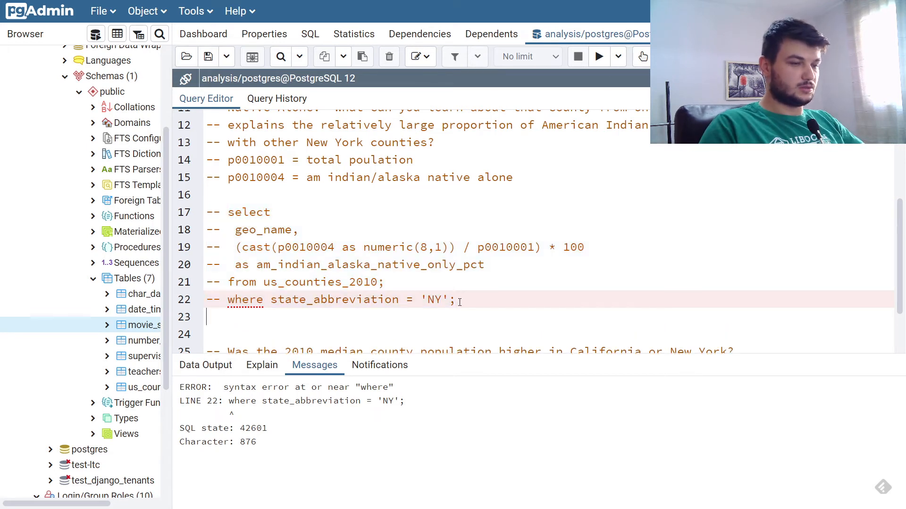
Step: Run select * from us_counties_2010 to check the table's actual column names
type("select * fr")
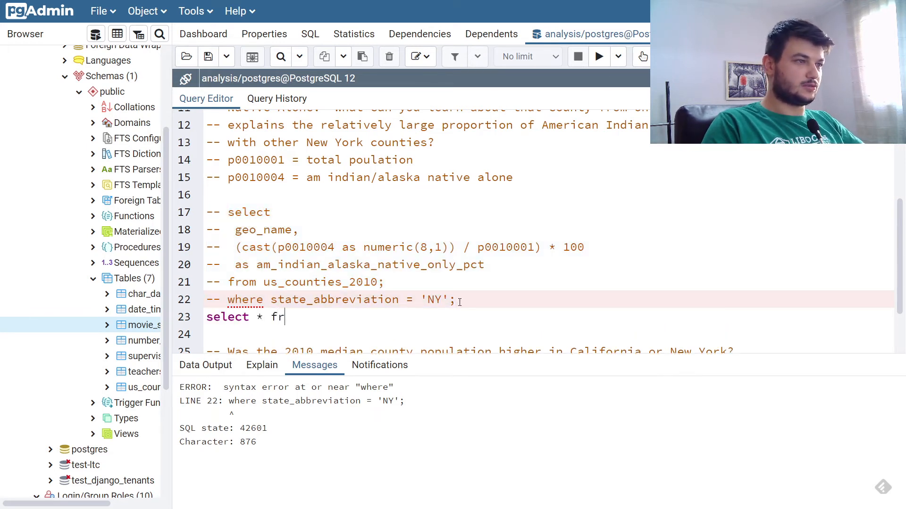
type("om us_count")
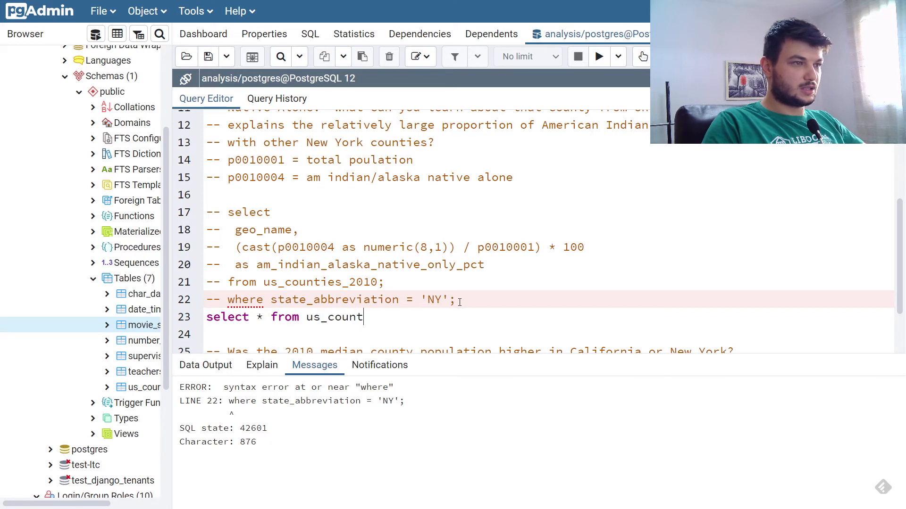
type("ies_2010;")
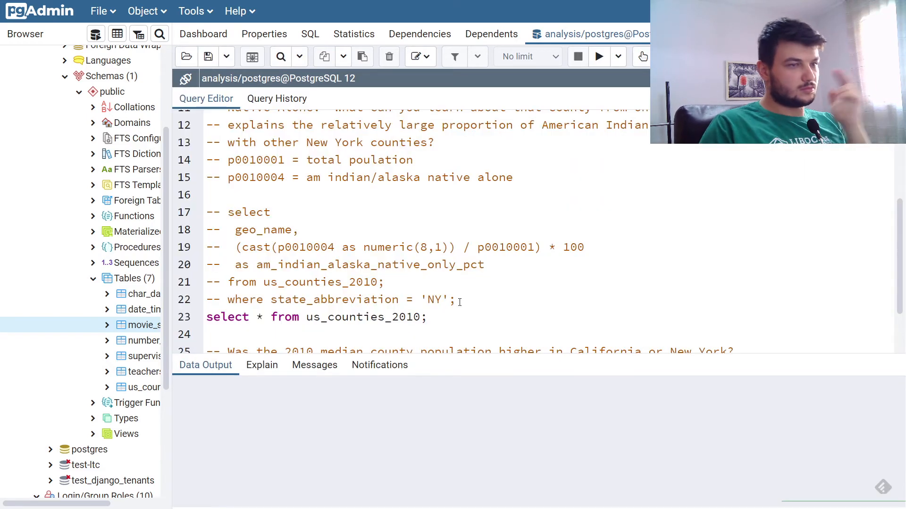
left_click(598, 56)
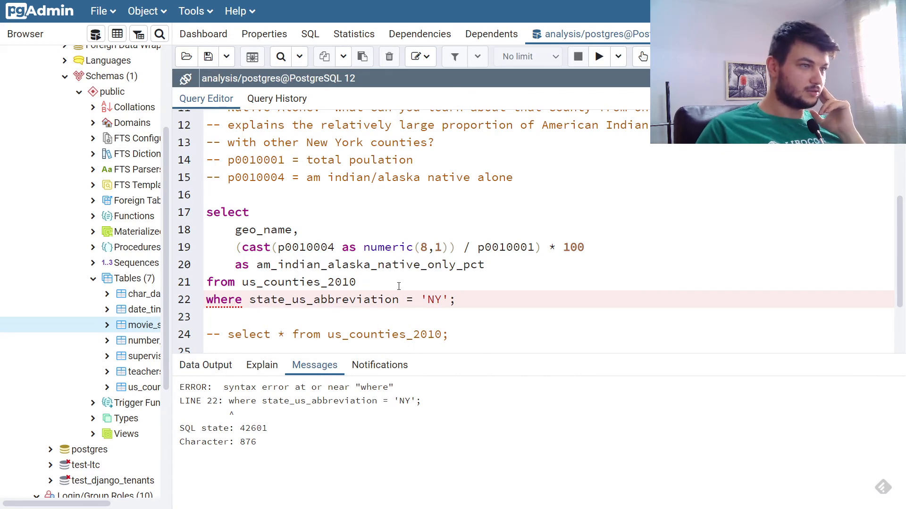
Step: Run the New York query, then sort its 62 counties by am_indian_alaska_native_only_pct ascending
left_click(598, 56)
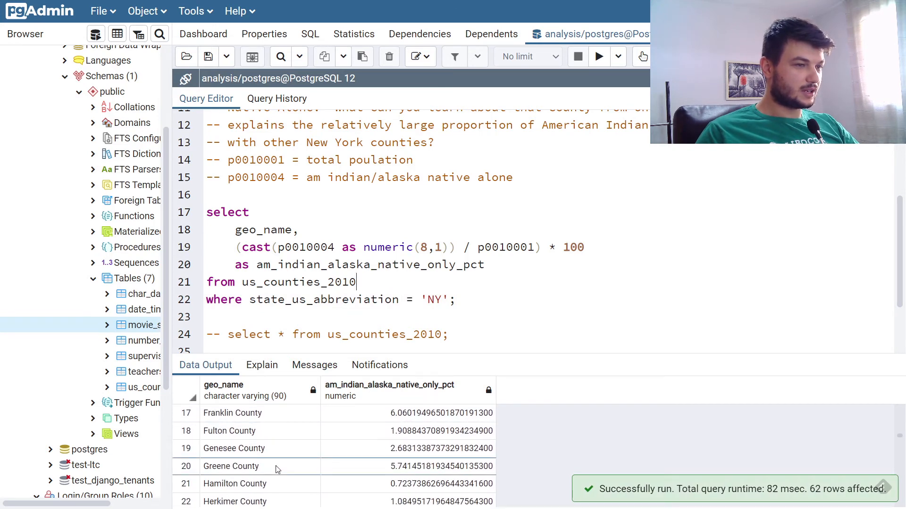
scroll("down", 3)
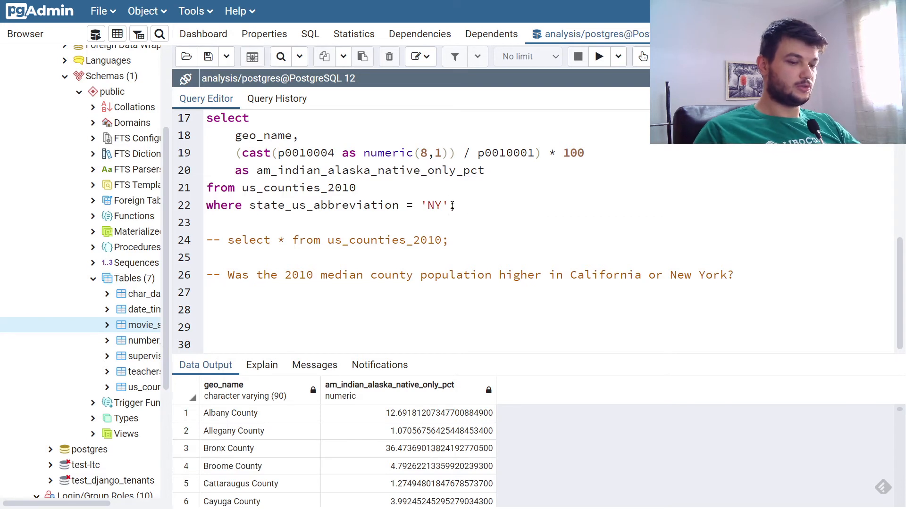
type("order by ;")
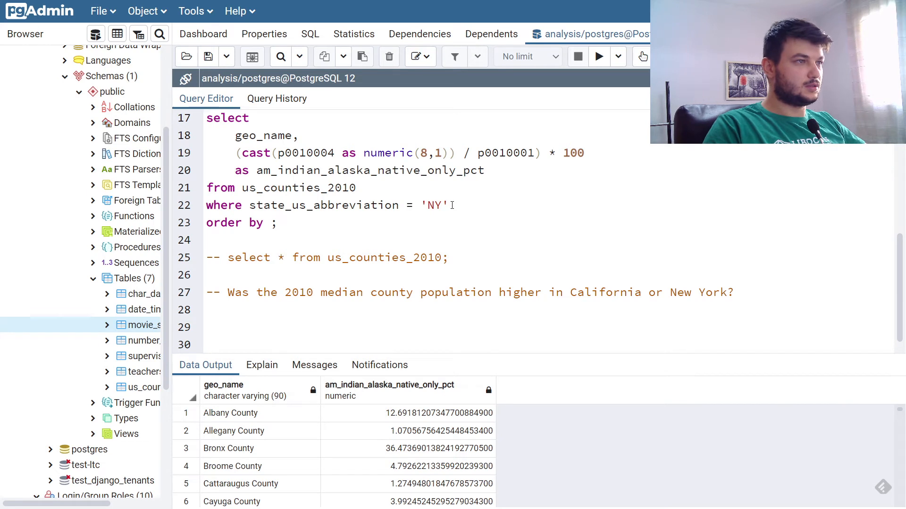
double_click(370, 170)
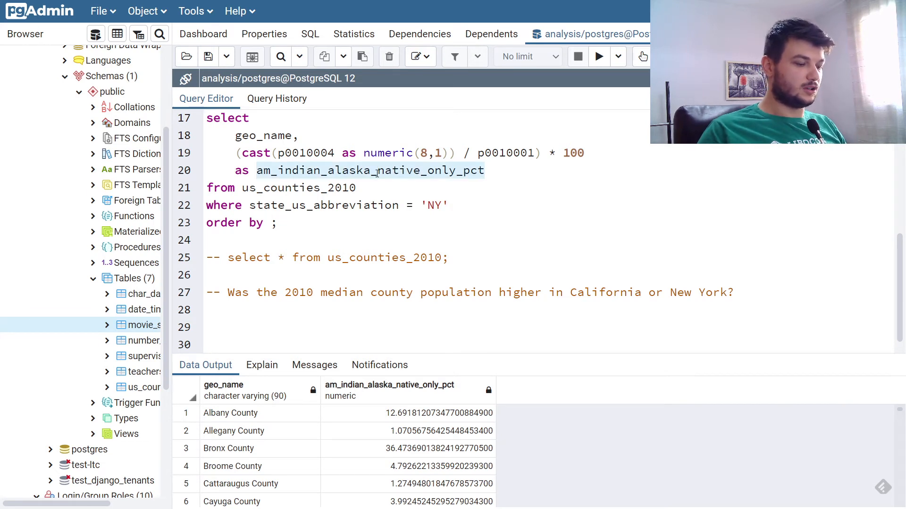
type("am_indian_alaska_native_only_pct")
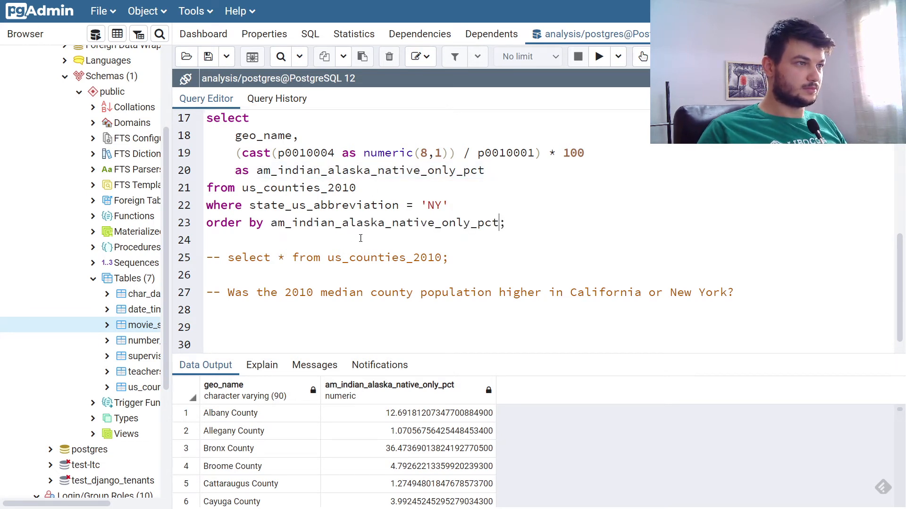
left_click(598, 56)
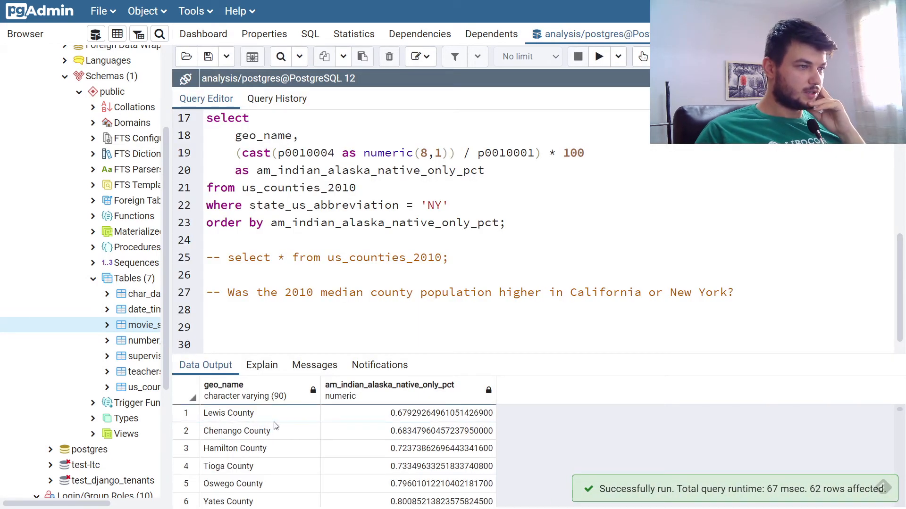
scroll("down", 3)
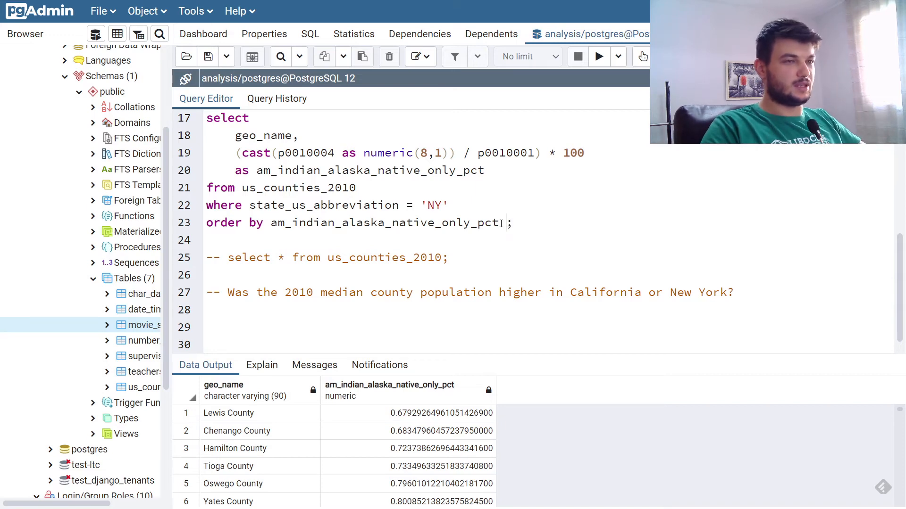
Step: Sort the New York counties by percentage descending, highest first
type("desc")
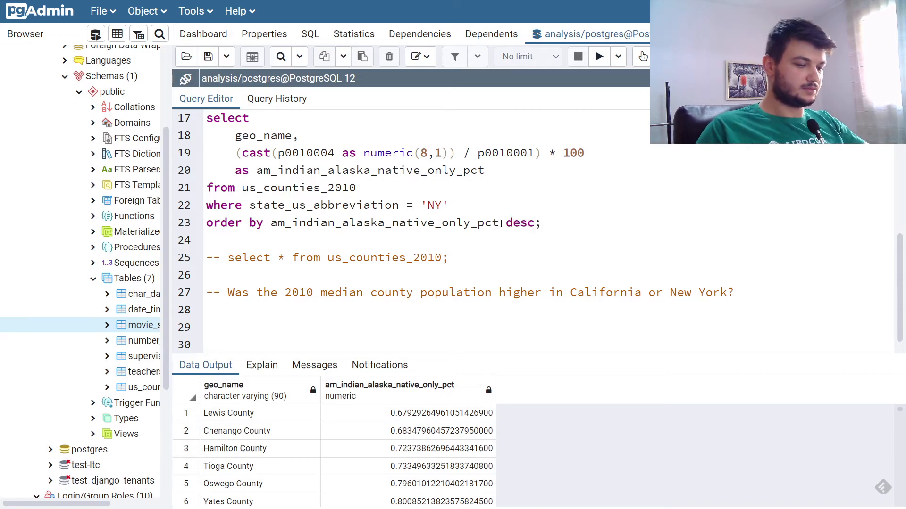
left_click(599, 56)
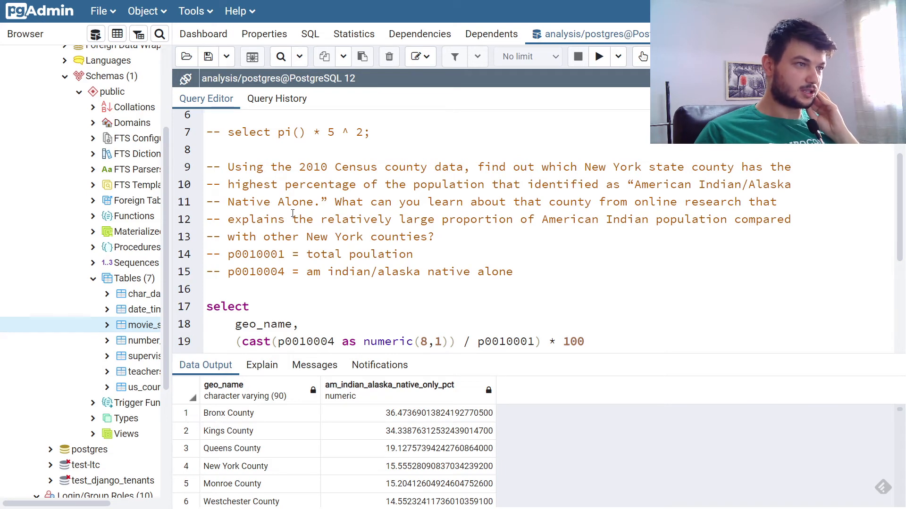
scroll("down", 3)
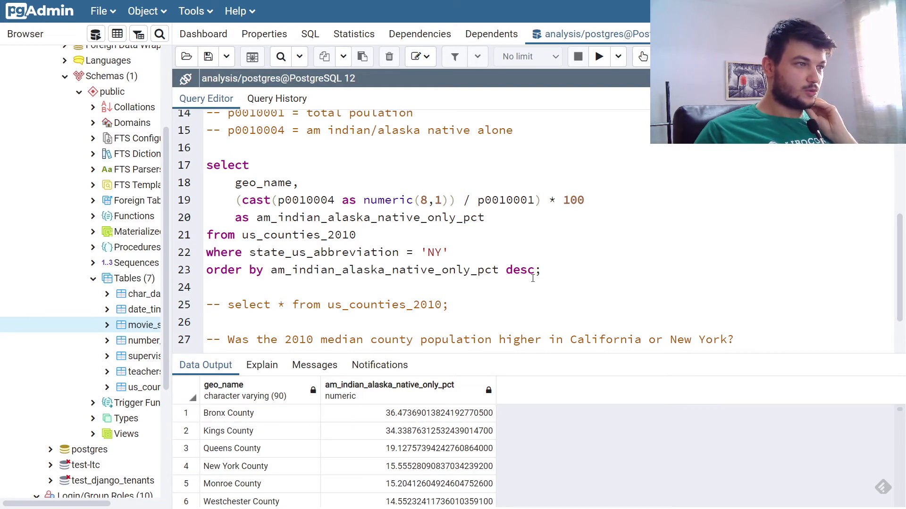
Step: Add limit 1 before the semicolon so only Bronx County, about 36.47 percent, remains
left_click_drag(206, 164, 540, 270)
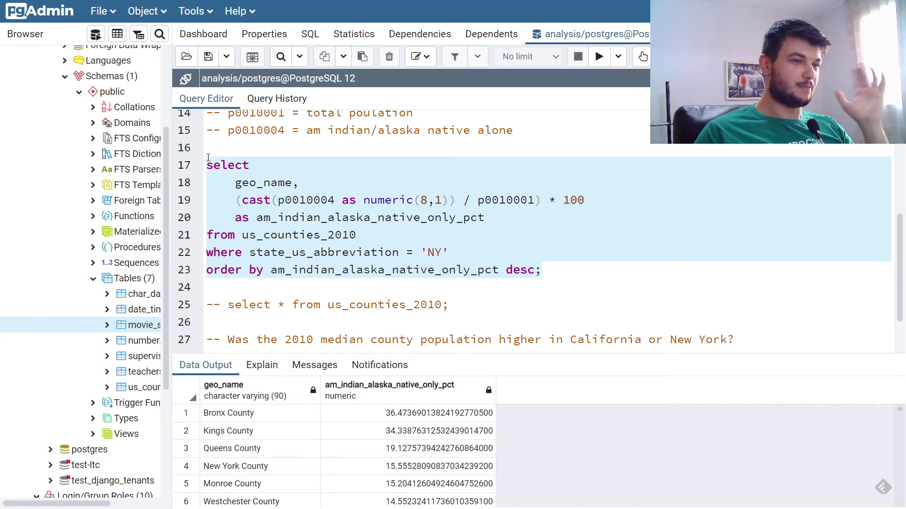
left_click(538, 270)
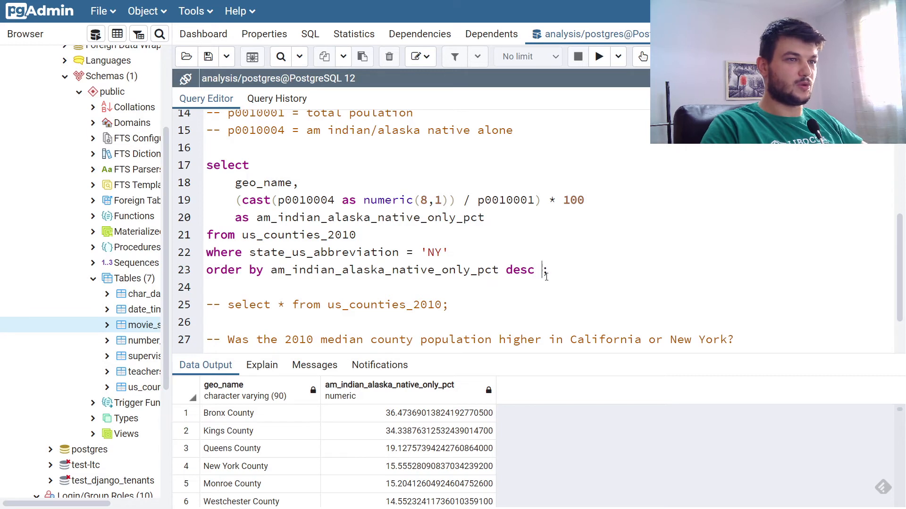
type("limit 1;")
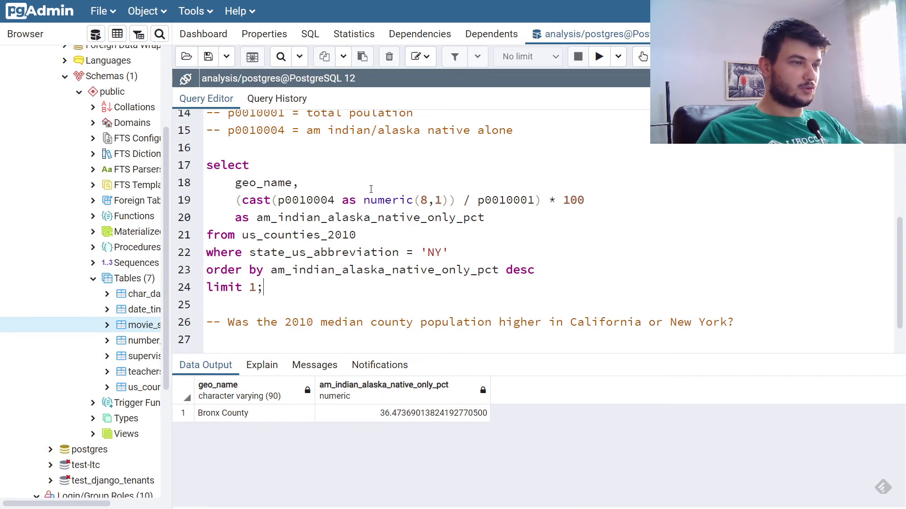
mouse_move(408, 200)
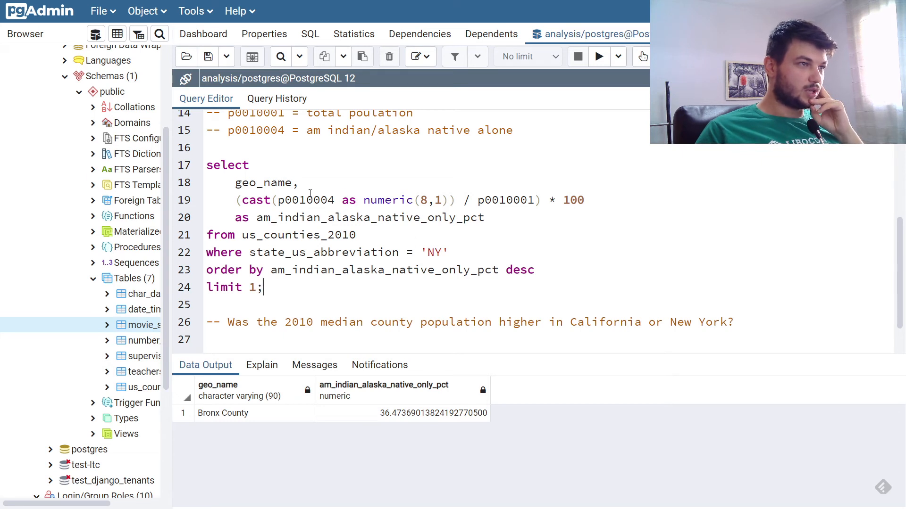
mouse_move(771, 281)
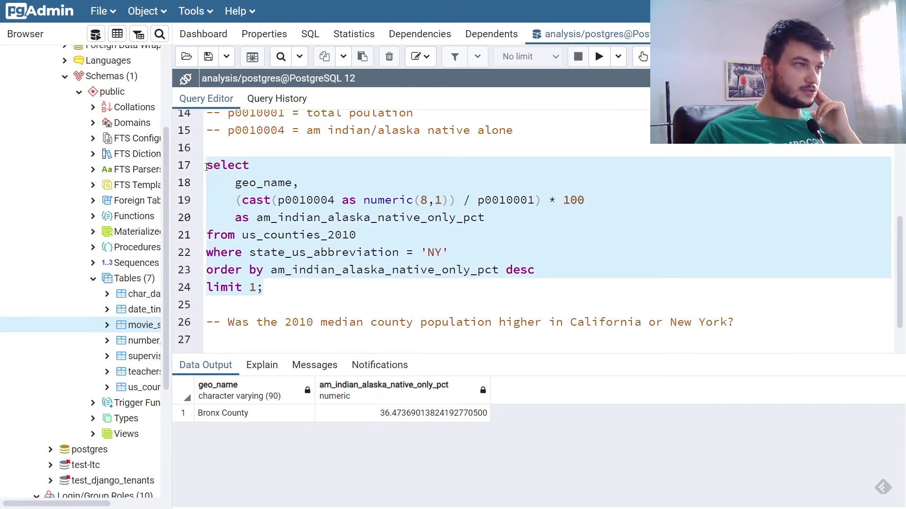
Step: Comment out the percentage query and begin a new select for the median population question
key("ctrl+/")
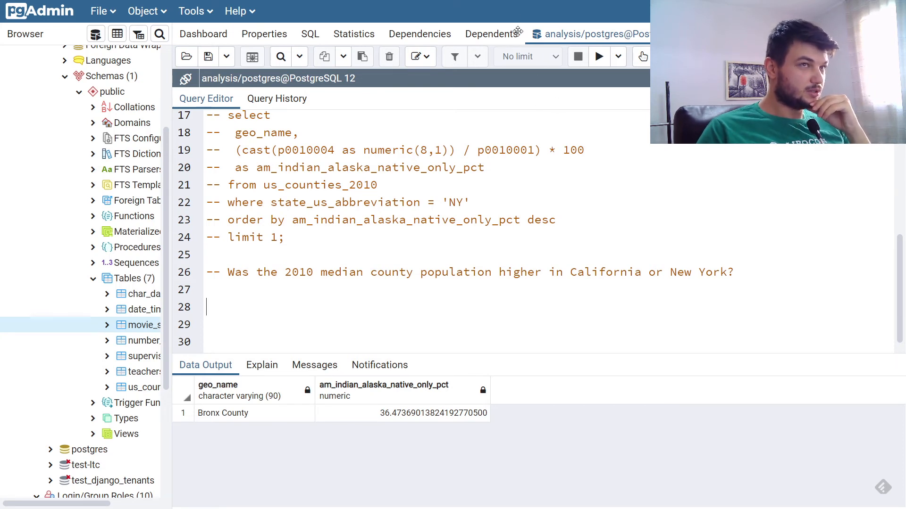
mouse_move(512, 20)
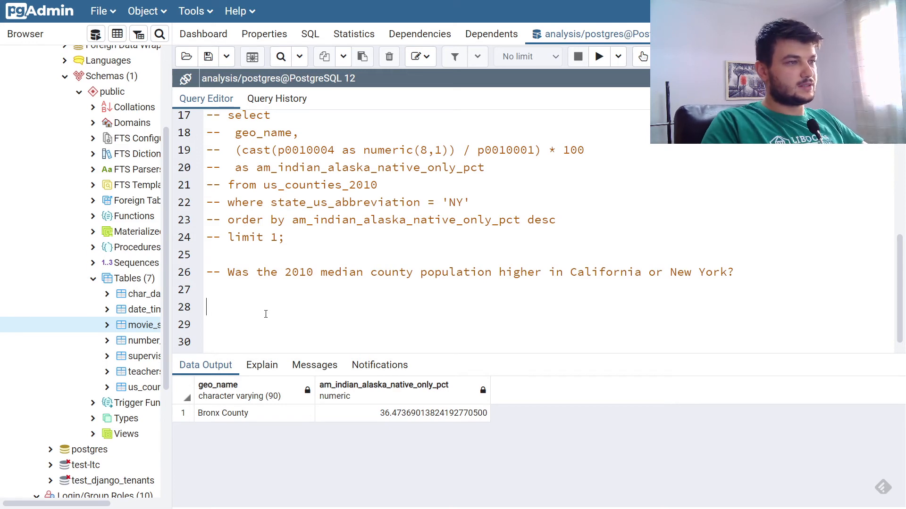
type("sele")
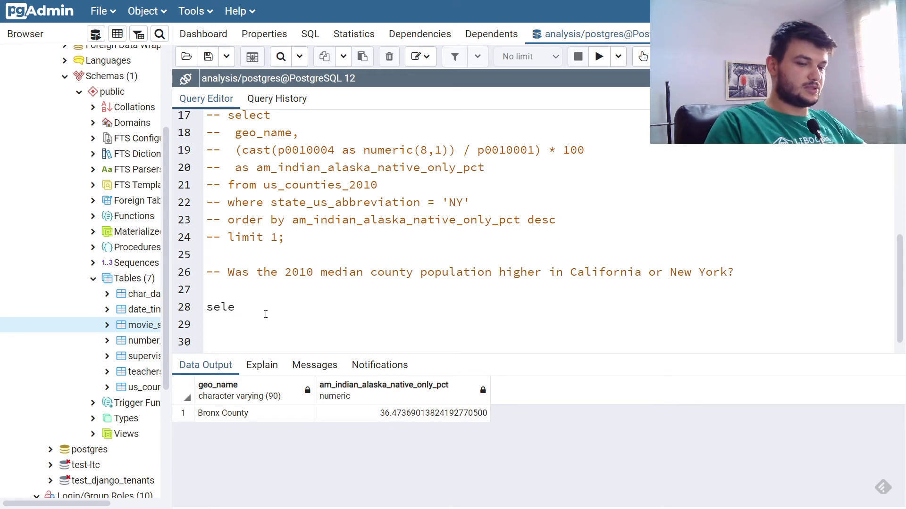
type("c")
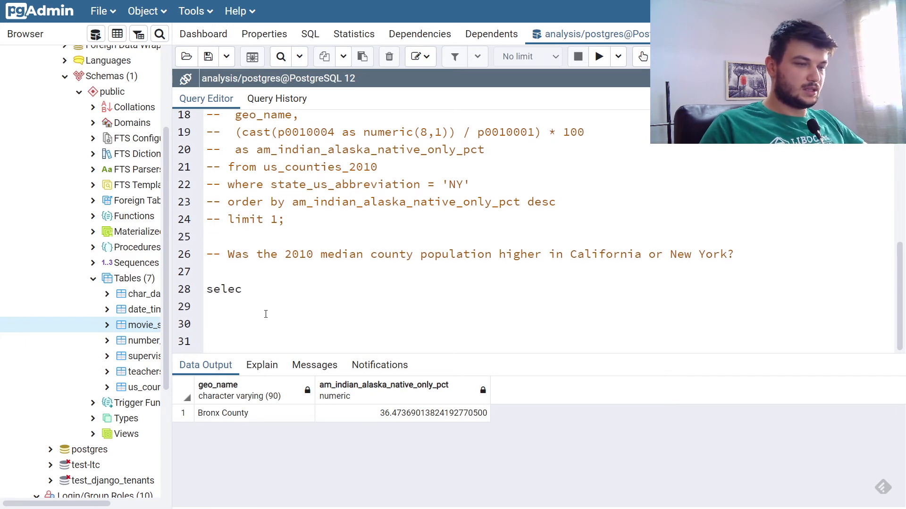
type("t")
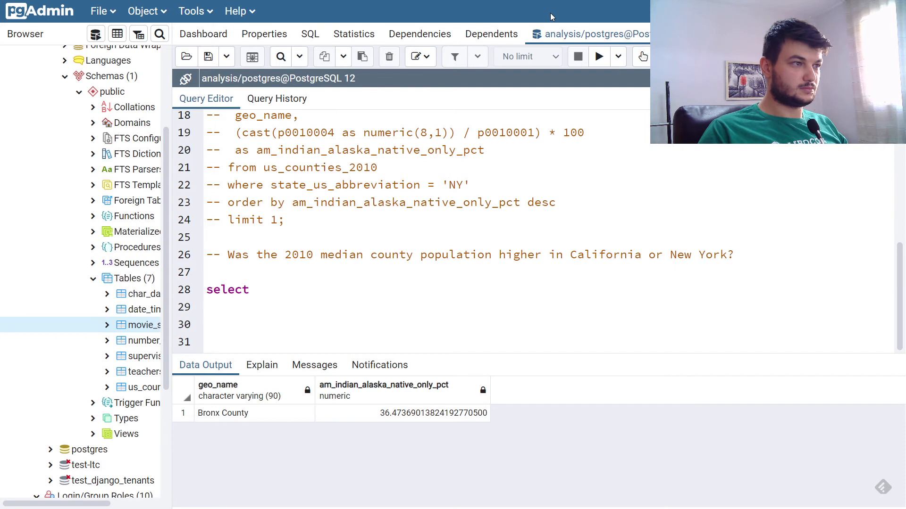
left_click(256, 289)
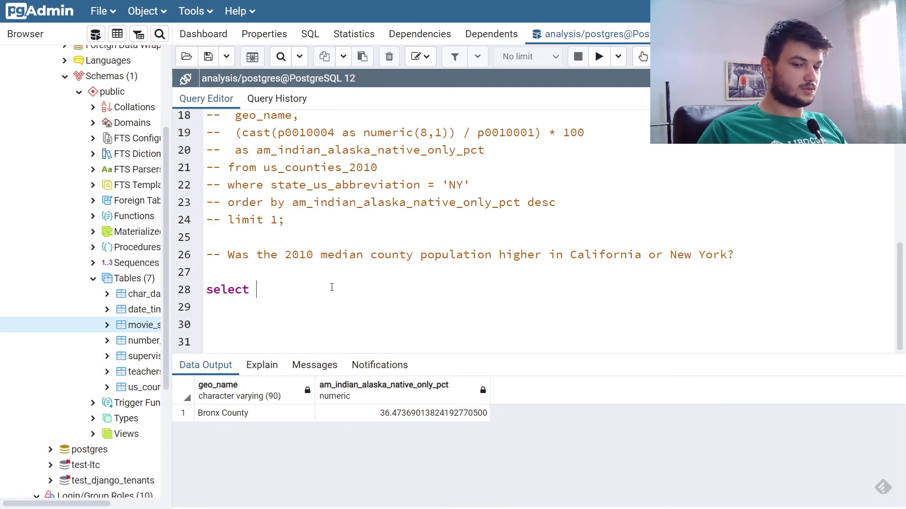
type("*")
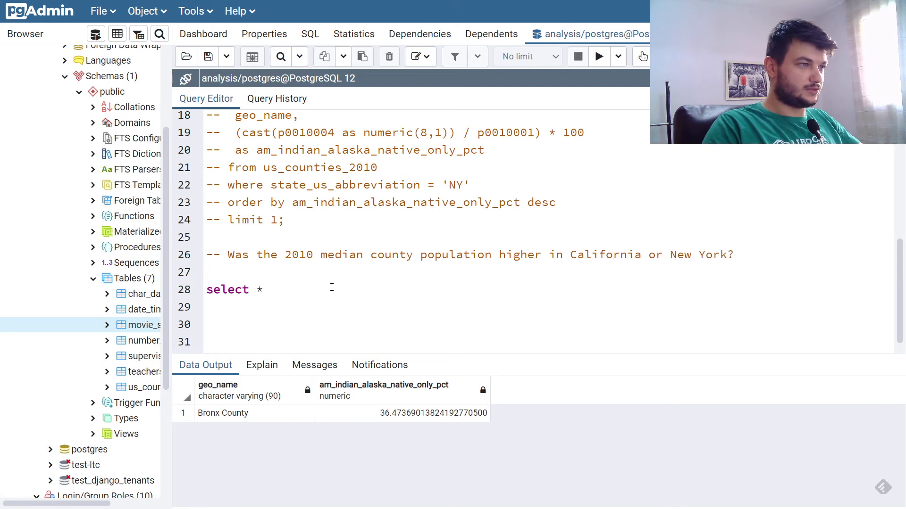
key("BackSpace")
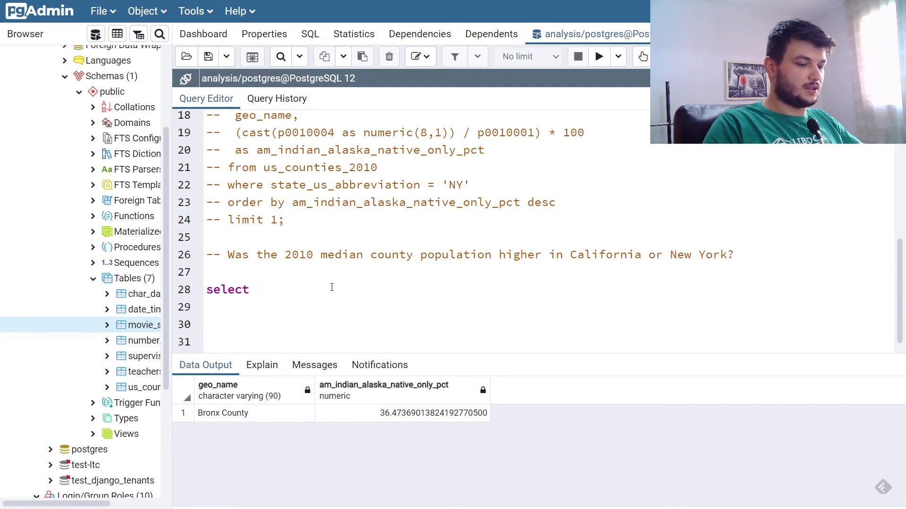
type("per")
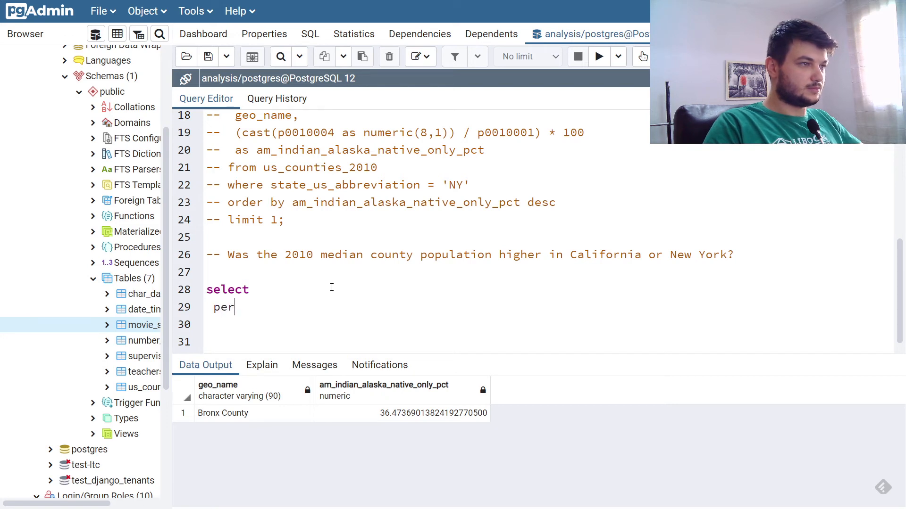
key("Backspace")
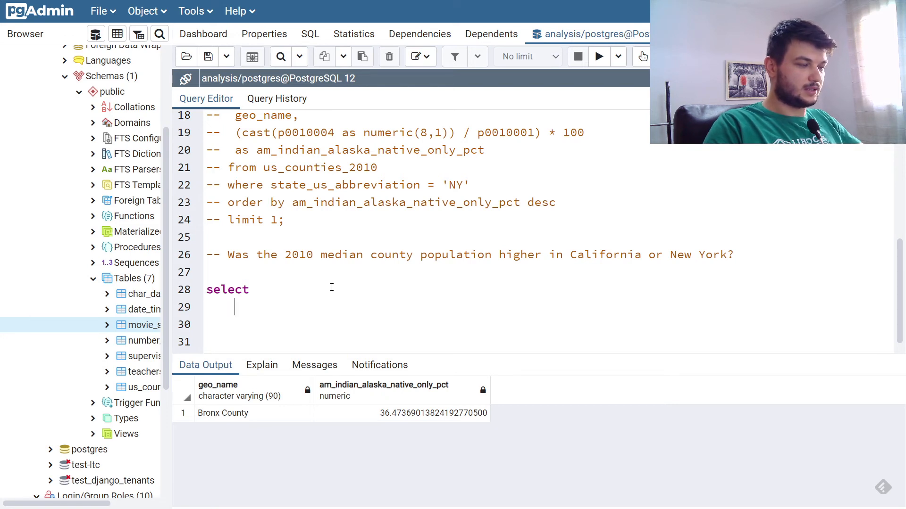
Step: Write percentile_cont(.5) within group (order by p0010001) for the median county population
type("percentile")
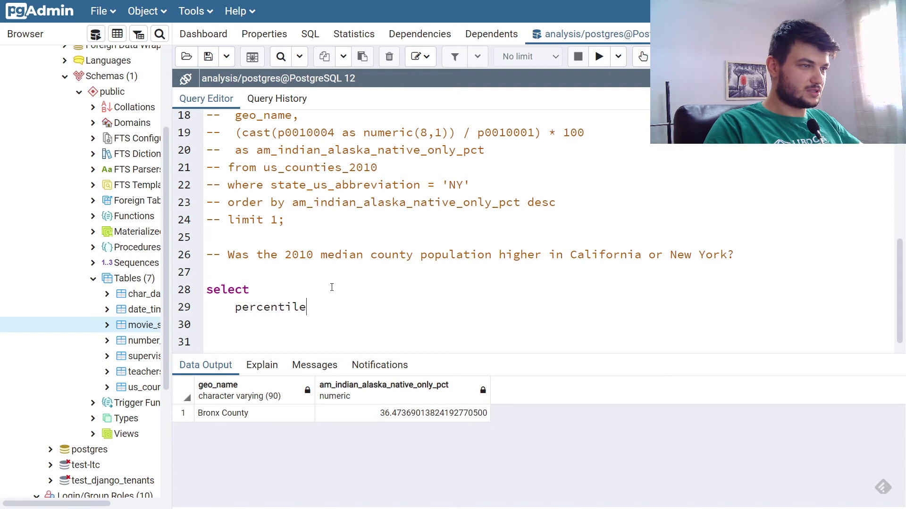
type("_cont")
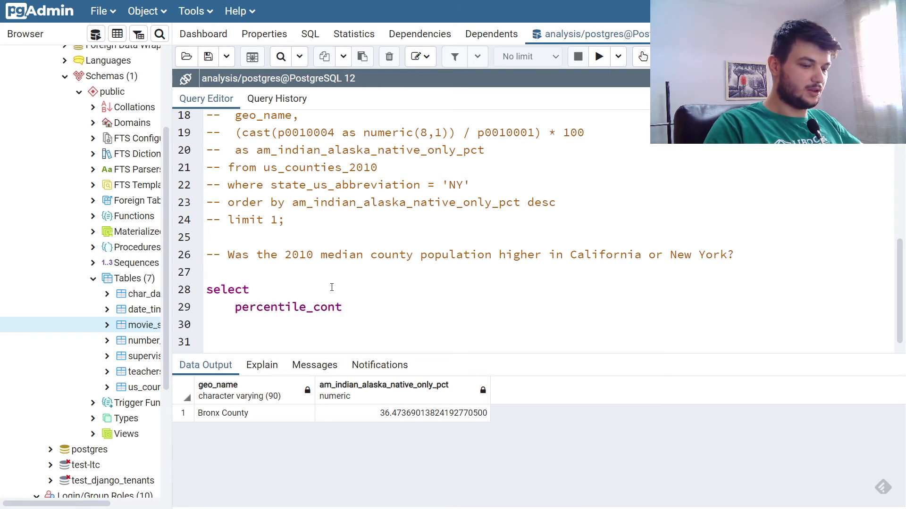
type("(.")
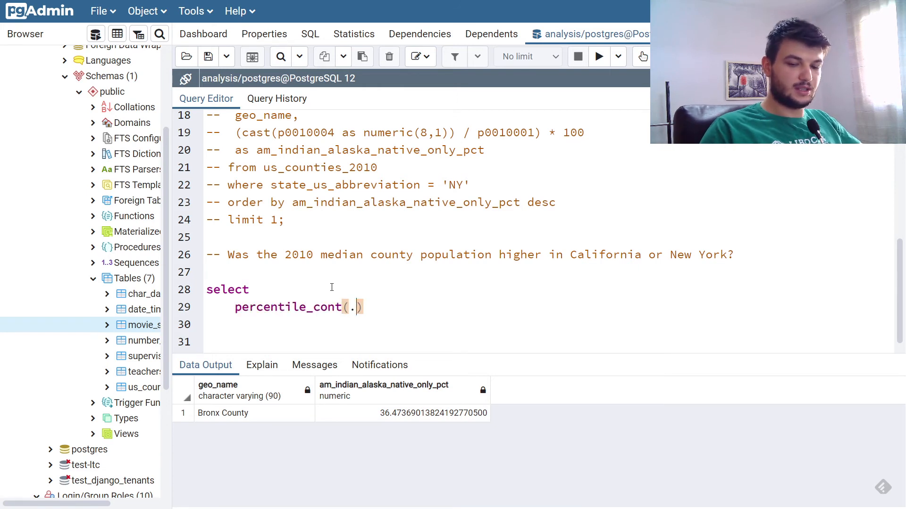
type("0")
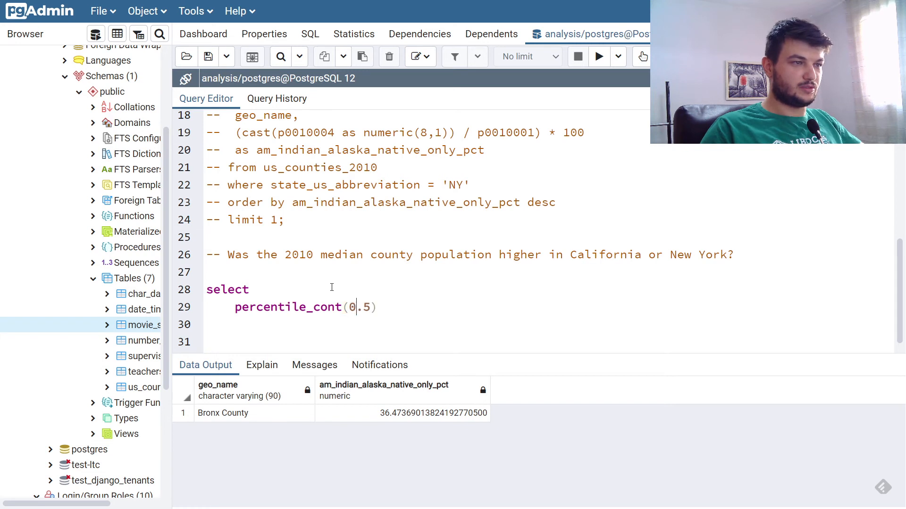
key("Backspace")
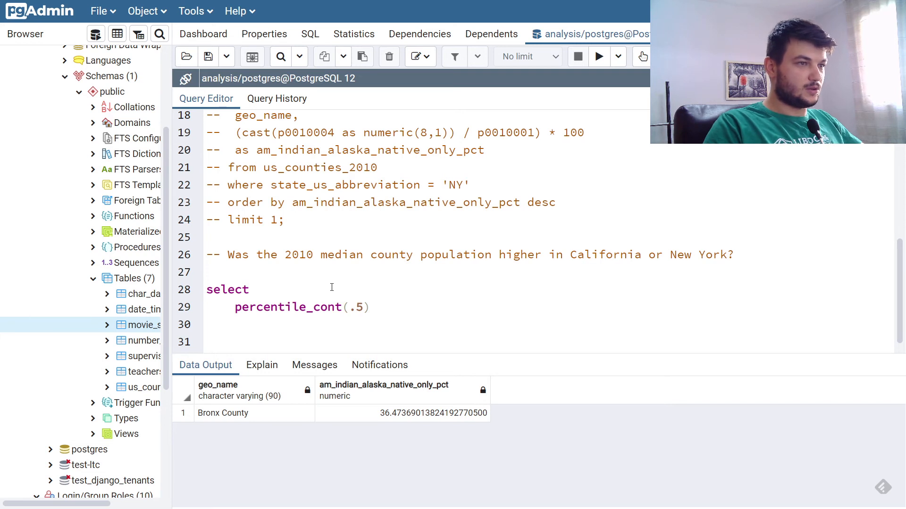
type("within")
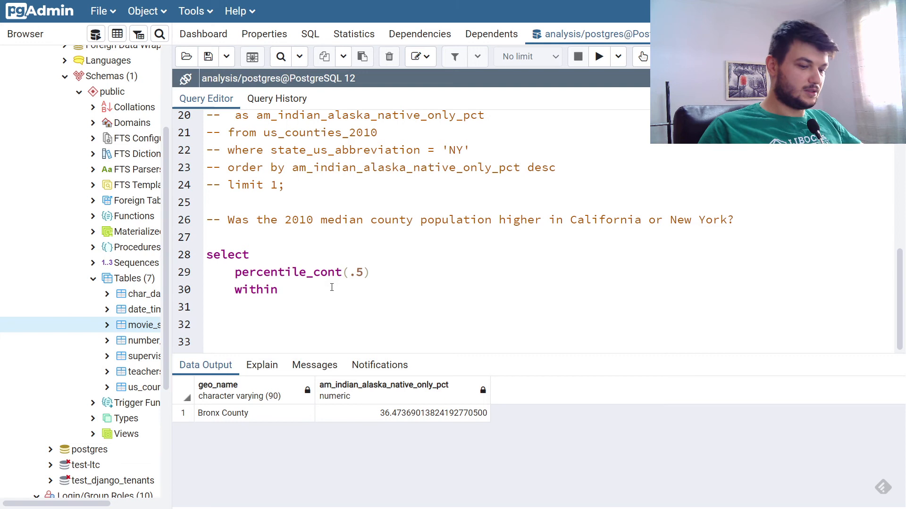
type("()")
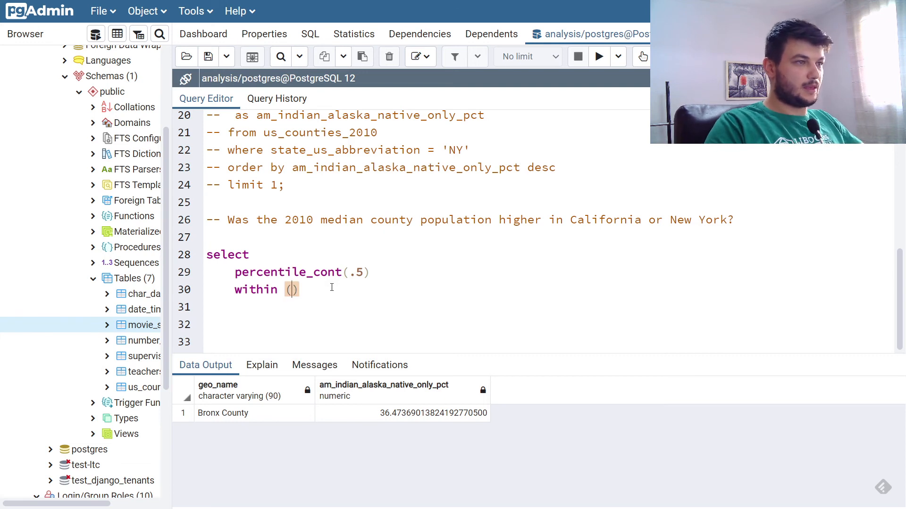
type("group")
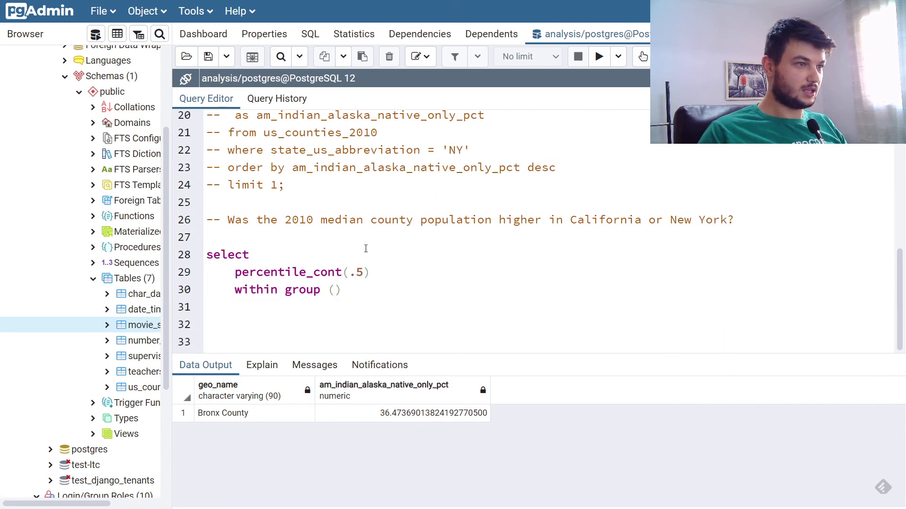
type("order by p0010001")
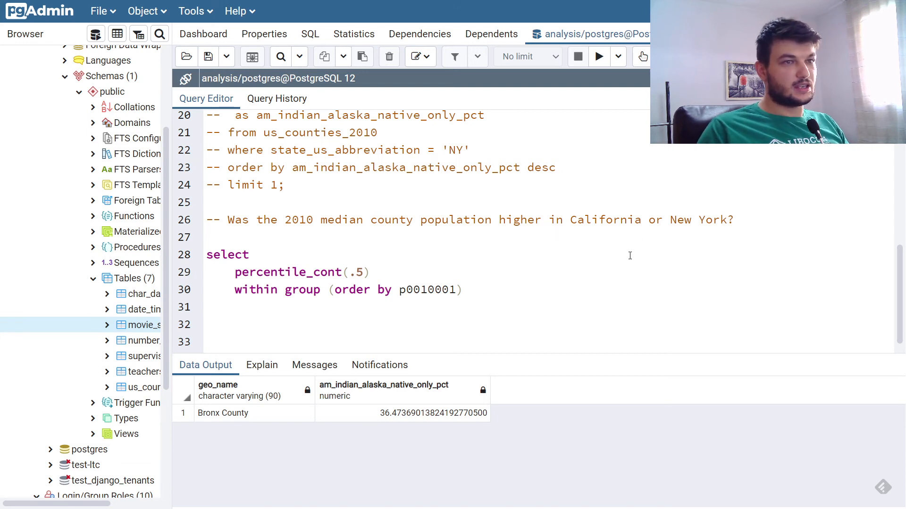
Step: Filter with where state_us_abbreviation = 'NY' and run it, hitting a column-does-not-exist error
type("whe")
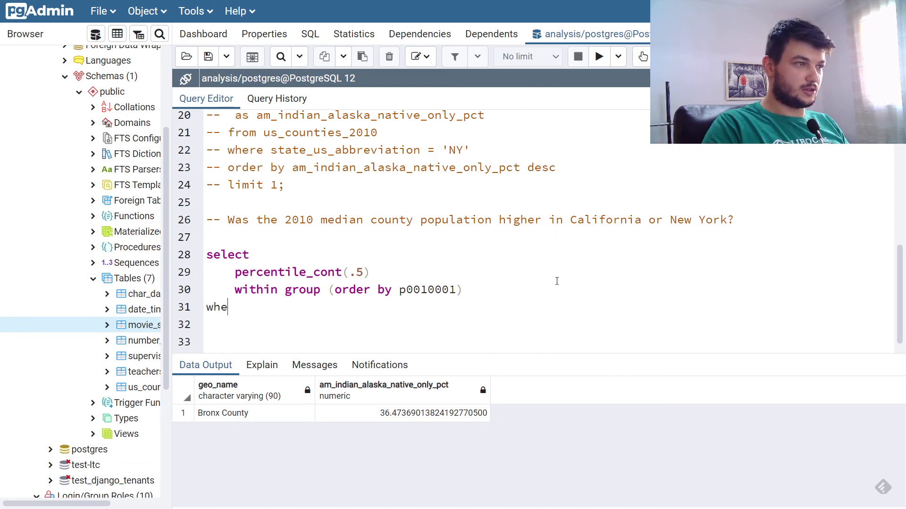
type("re")
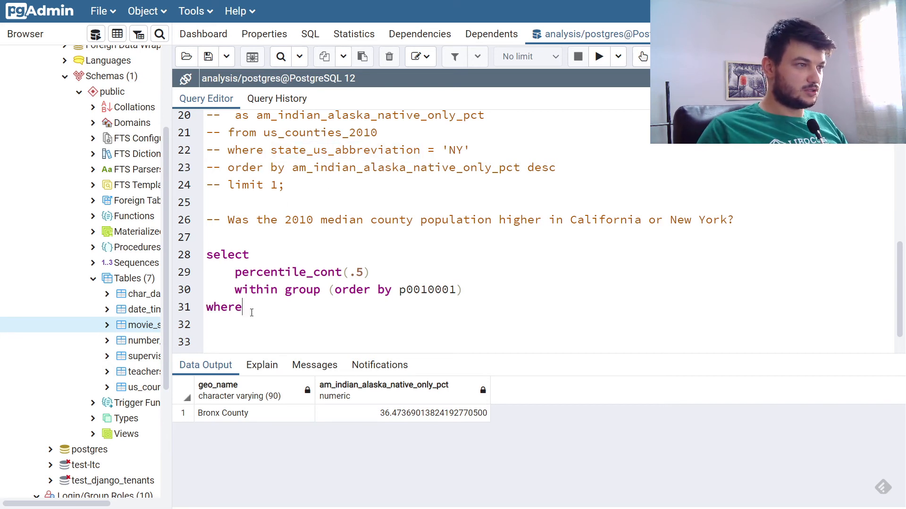
type("state_us_abbreviation")
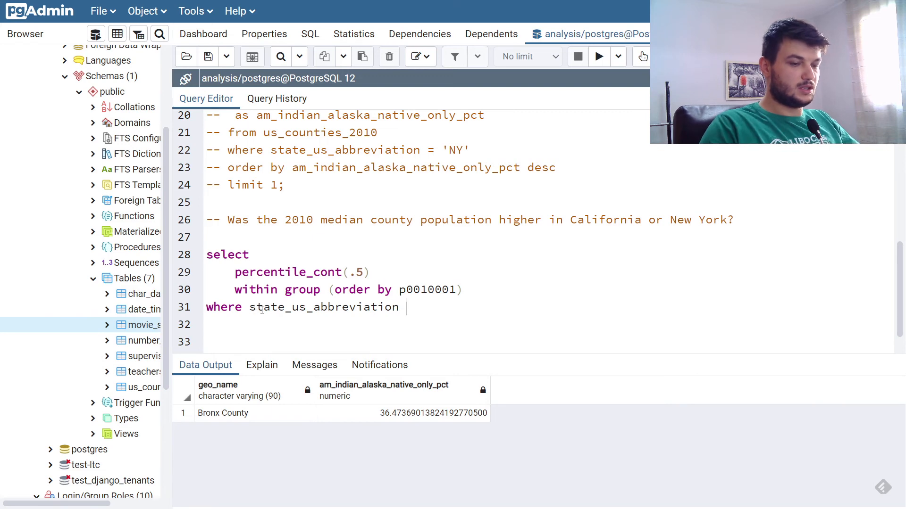
type("= 'NY'")
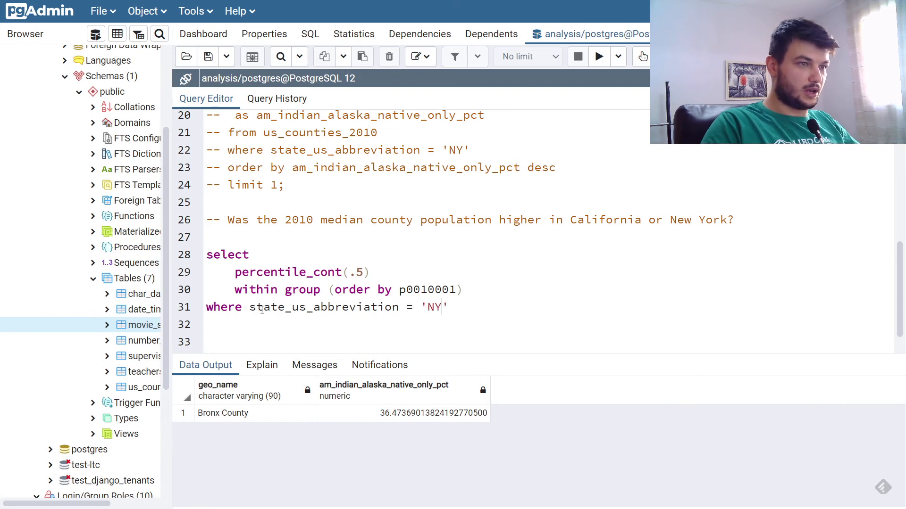
type(";")
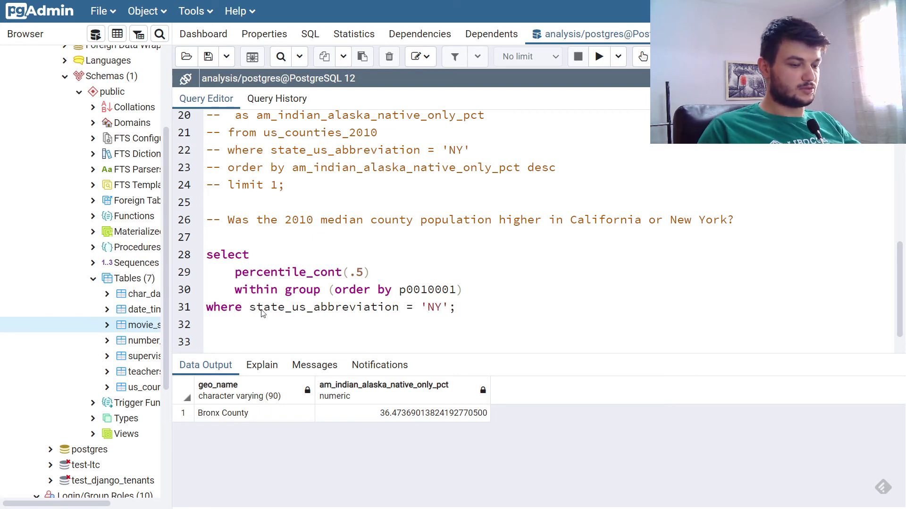
left_click(599, 56)
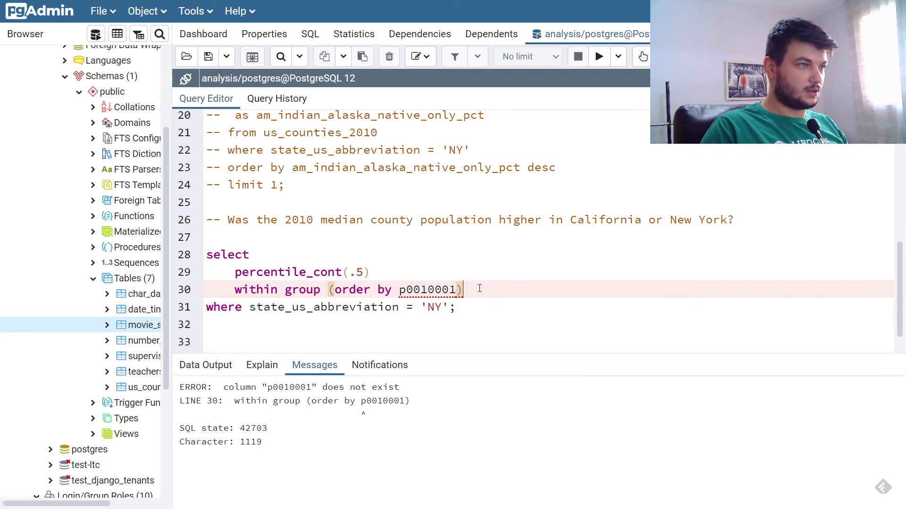
Step: Add the missing 'from us_counties_2010' line above the where clause of the New York query
key("Enter")
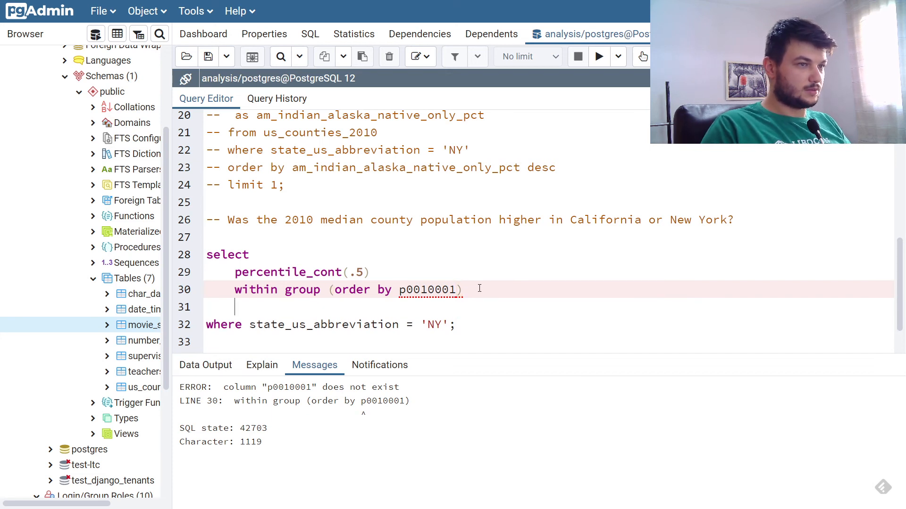
type("from")
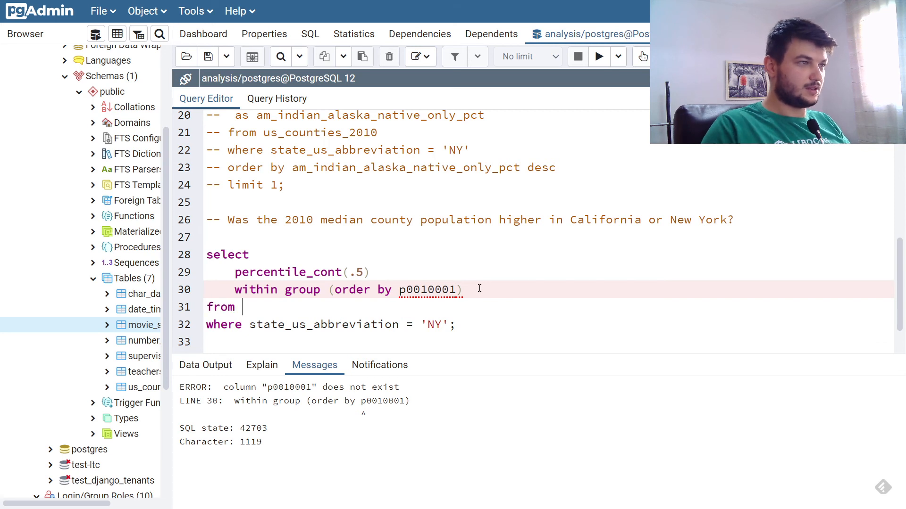
double_click(308, 132)
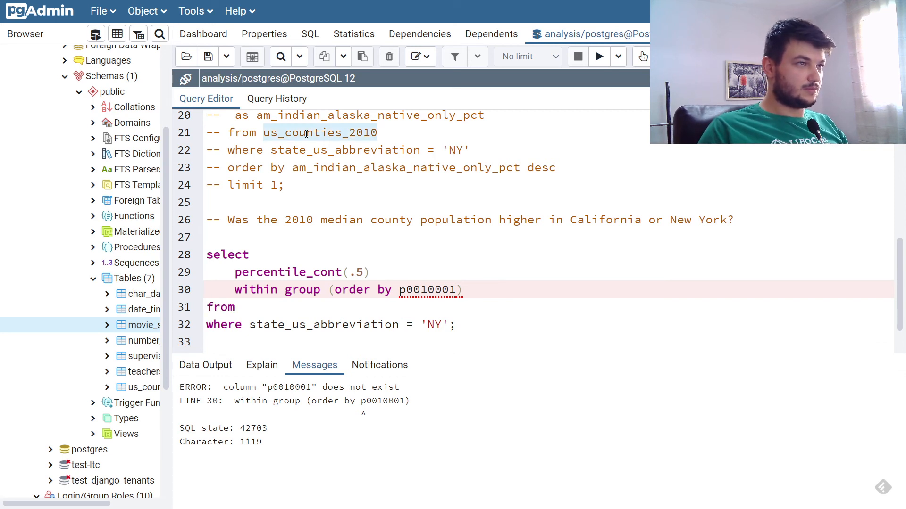
type("us_counties_2010")
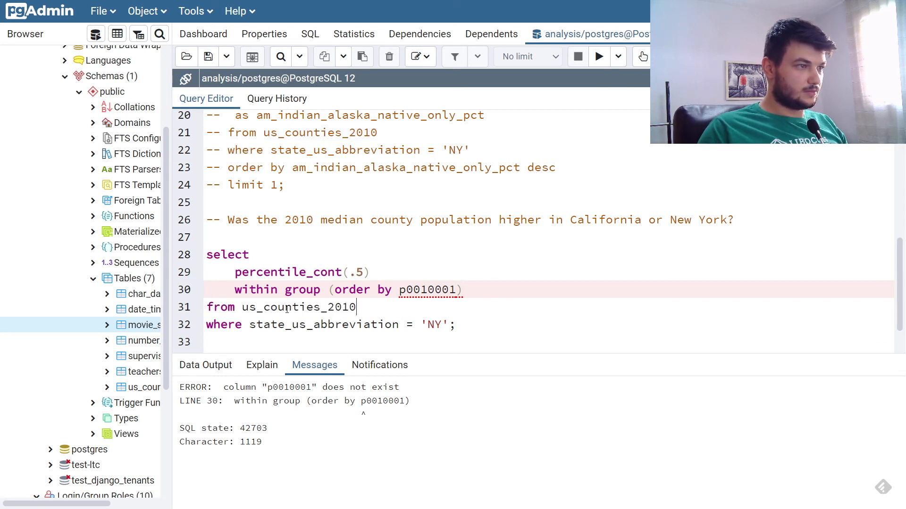
Step: Rerun the query and select the returned New York median county population of 91301
left_click(598, 56)
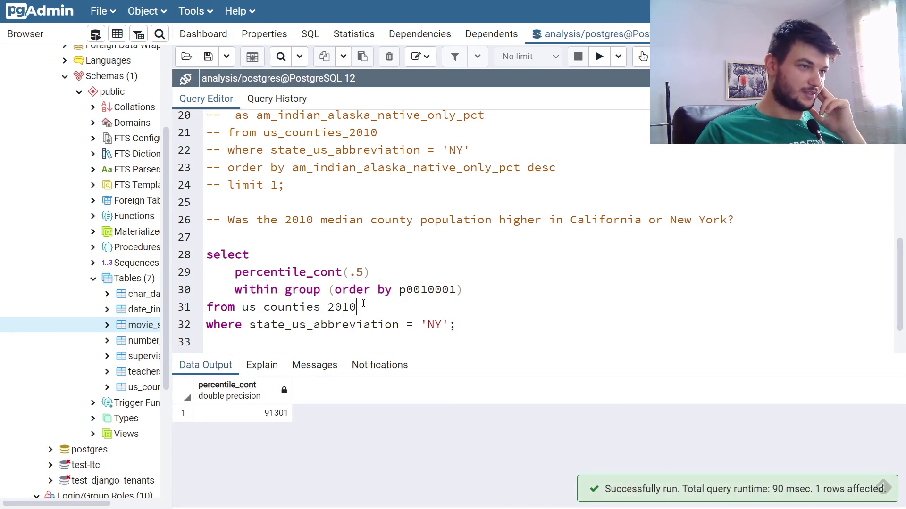
double_click(299, 307)
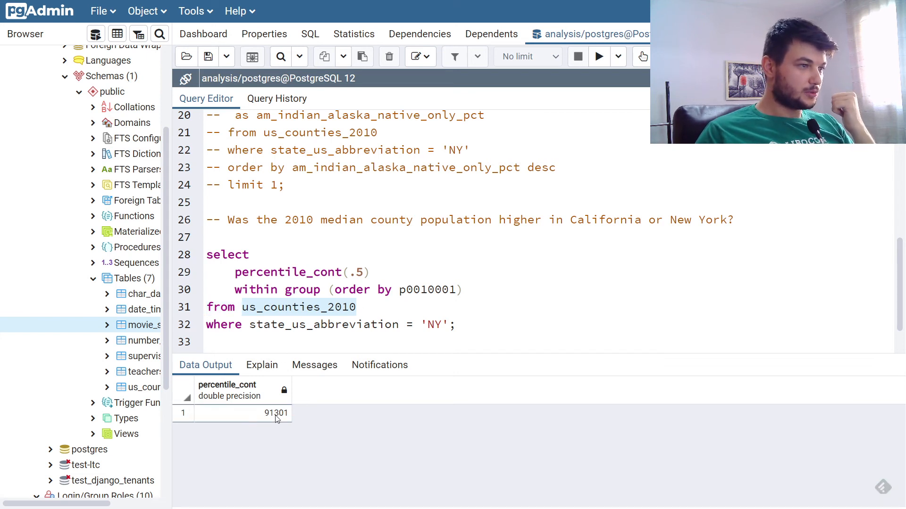
mouse_move(269, 414)
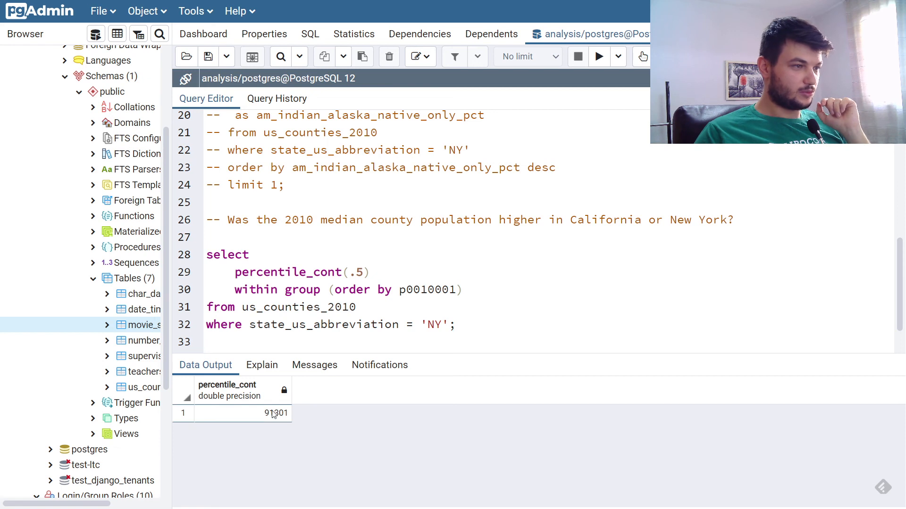
double_click(242, 413)
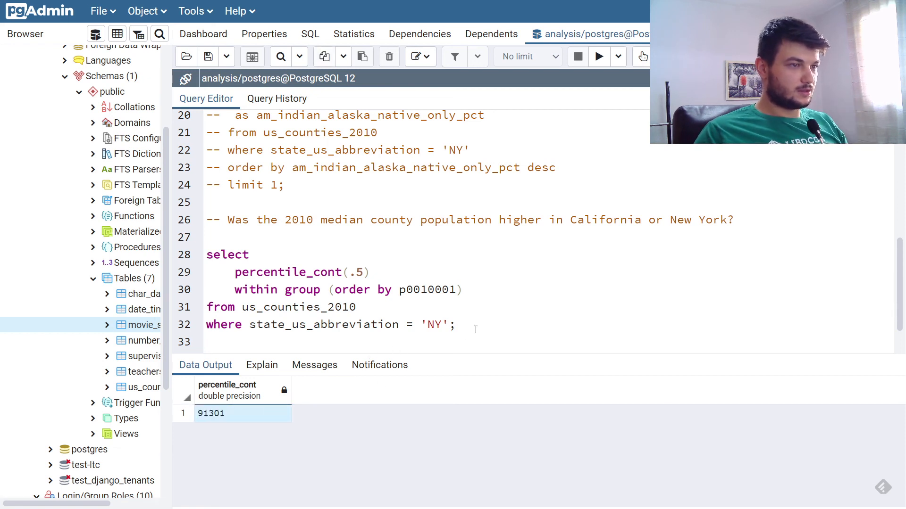
Step: Note 91301 under the New York query, duplicate the query, and comment out the original
type("91301")
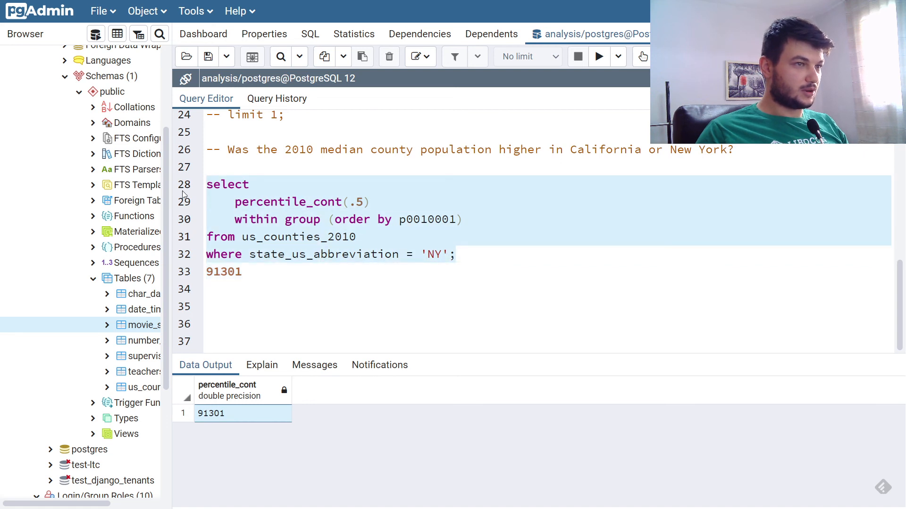
left_click(246, 271)
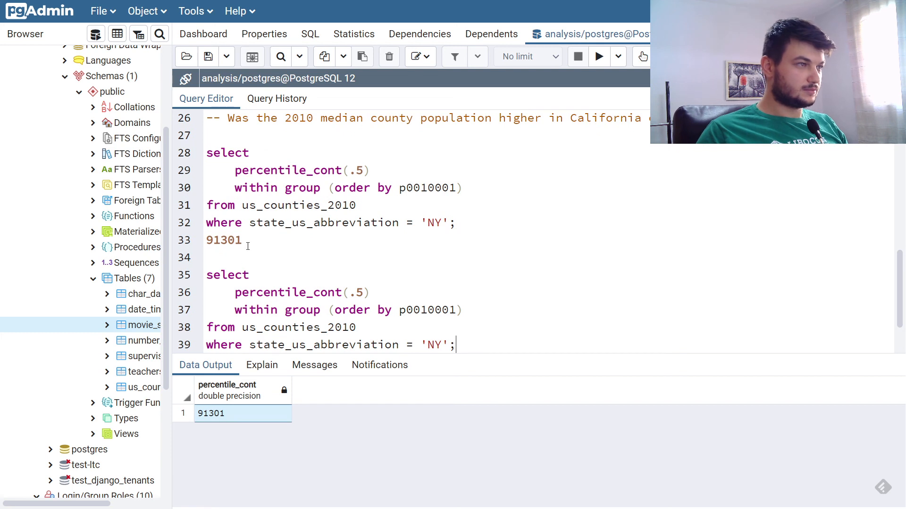
key("ctrl+/")
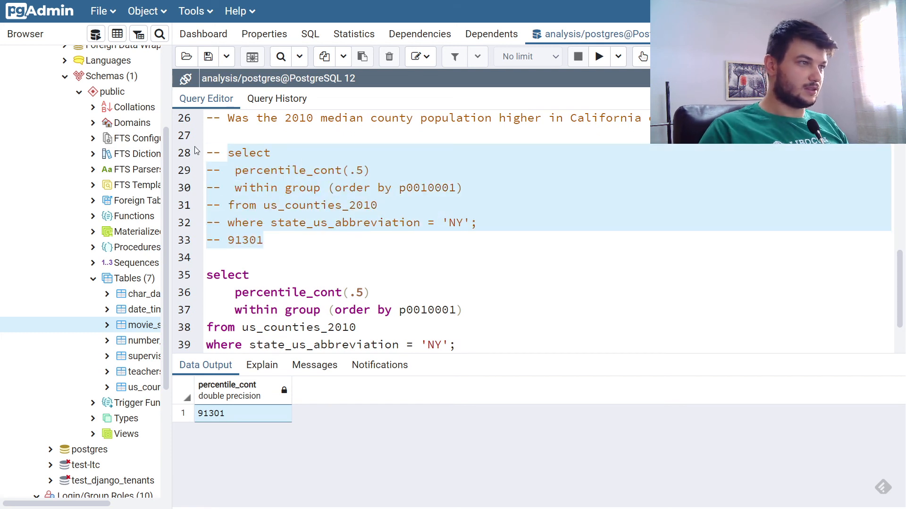
Step: Filter the copy to 'CA', run it, and note the California median of 179140.5
scroll("down", 3)
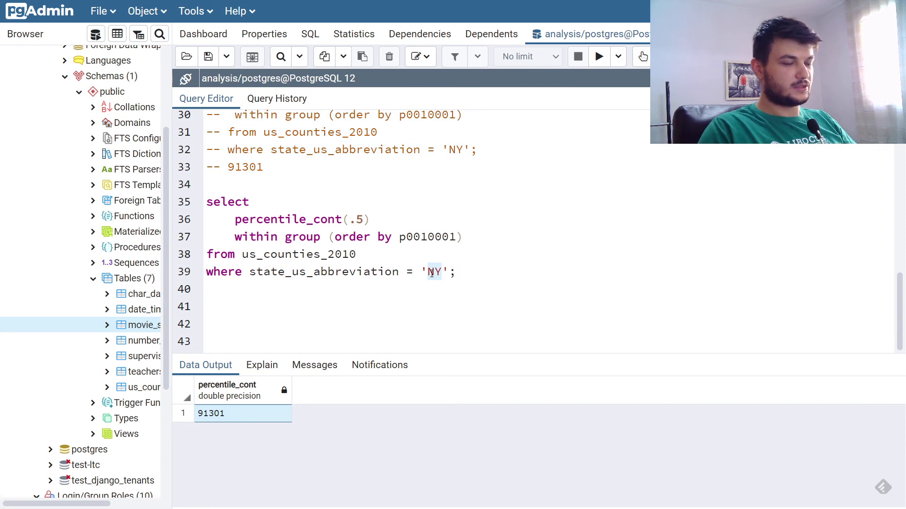
type("CA")
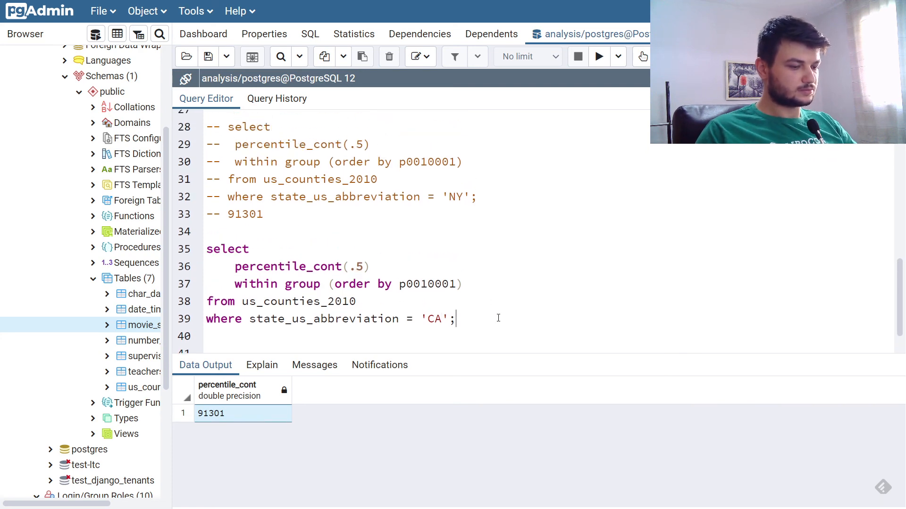
left_click(598, 56)
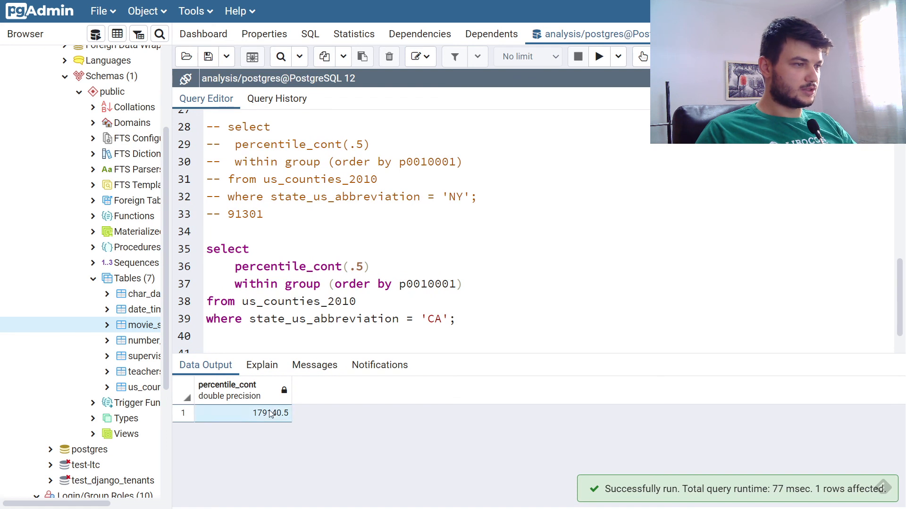
left_click(266, 413)
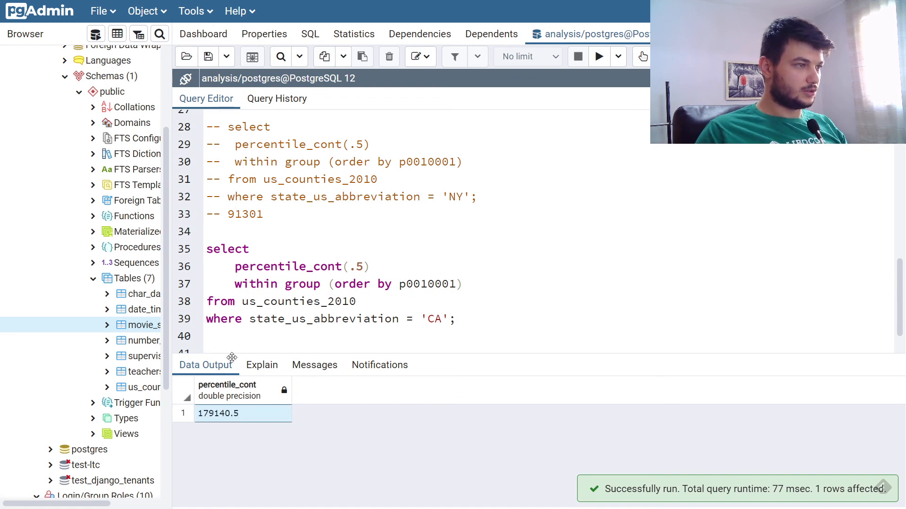
type("179140.5")
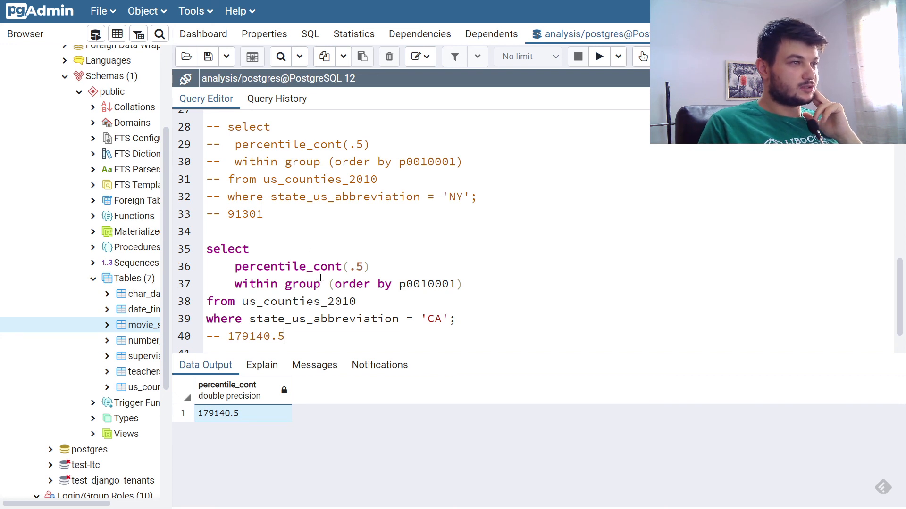
Step: Scroll through the editor to review both recorded medians beneath their queries
scroll("down", 3)
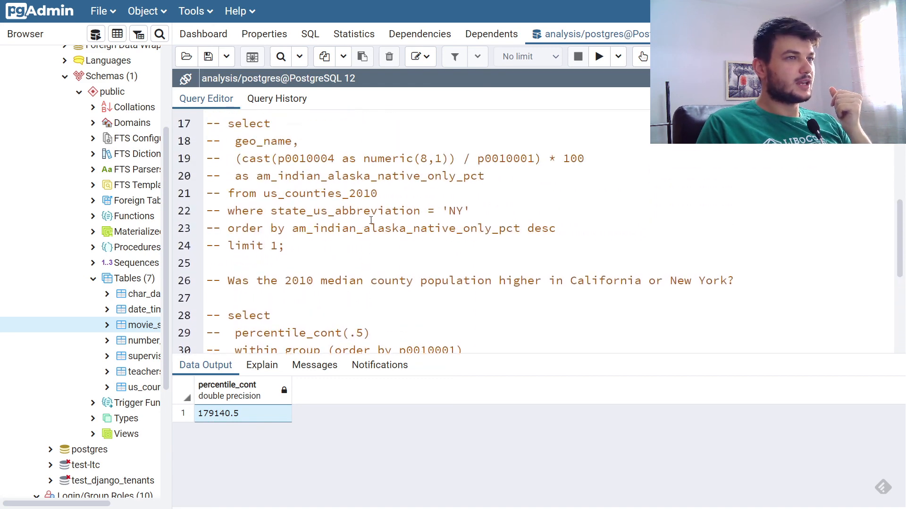
scroll("down", 3)
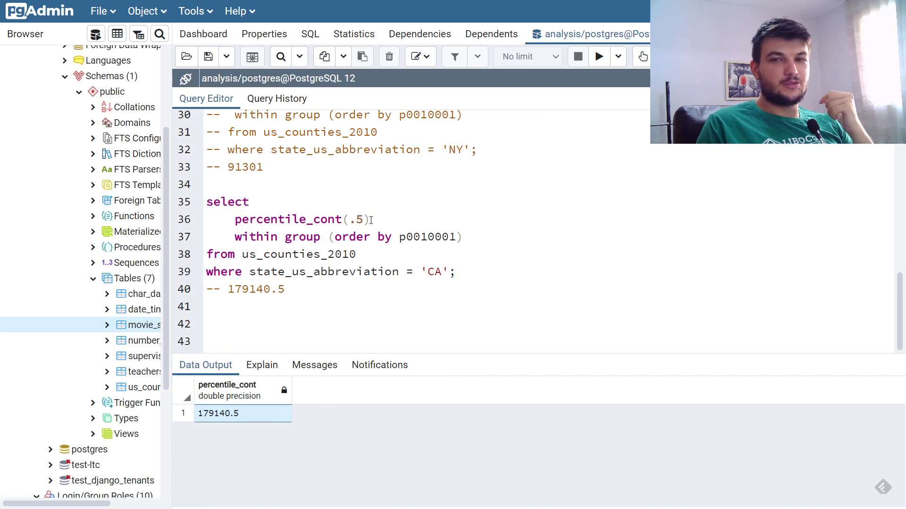
mouse_move(463, 168)
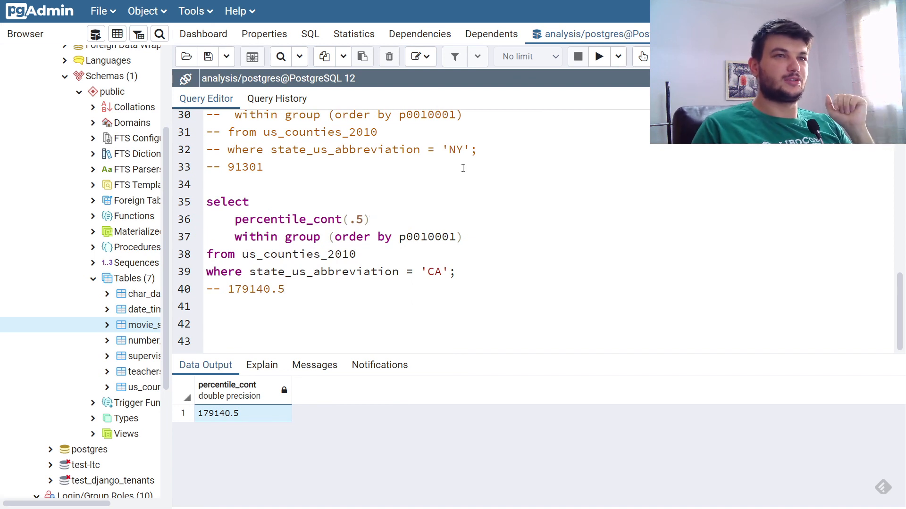
mouse_move(610, 61)
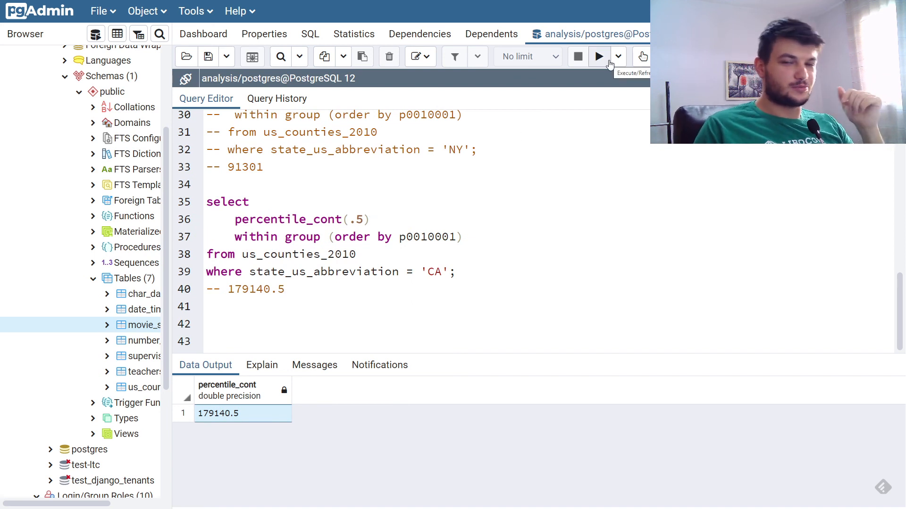